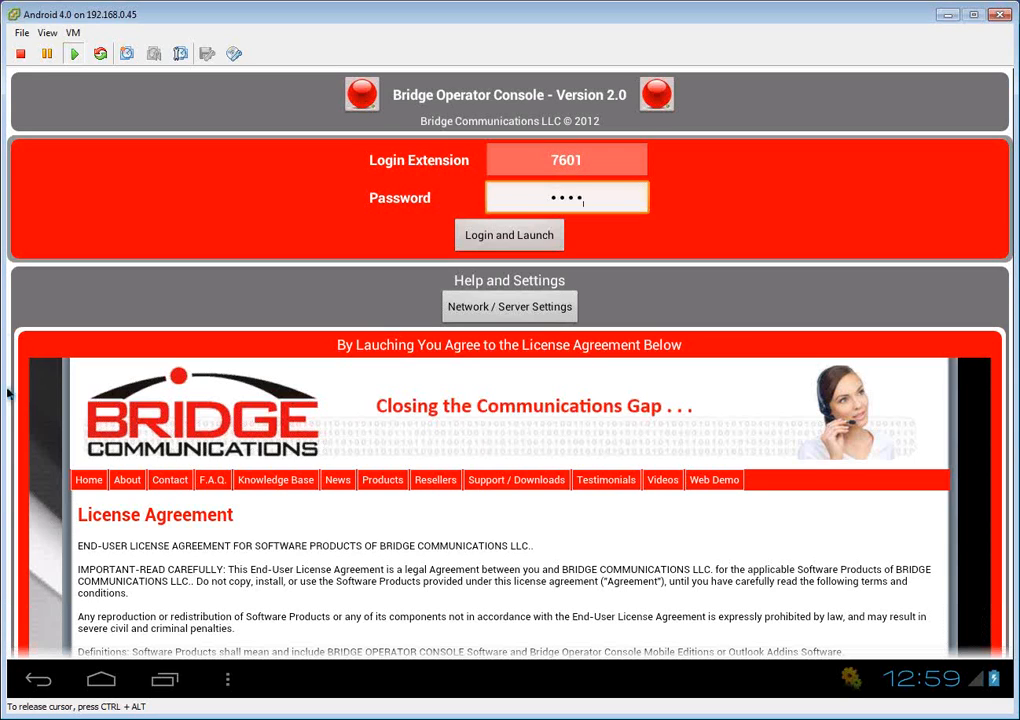
pyautogui.moveTo(276, 238)
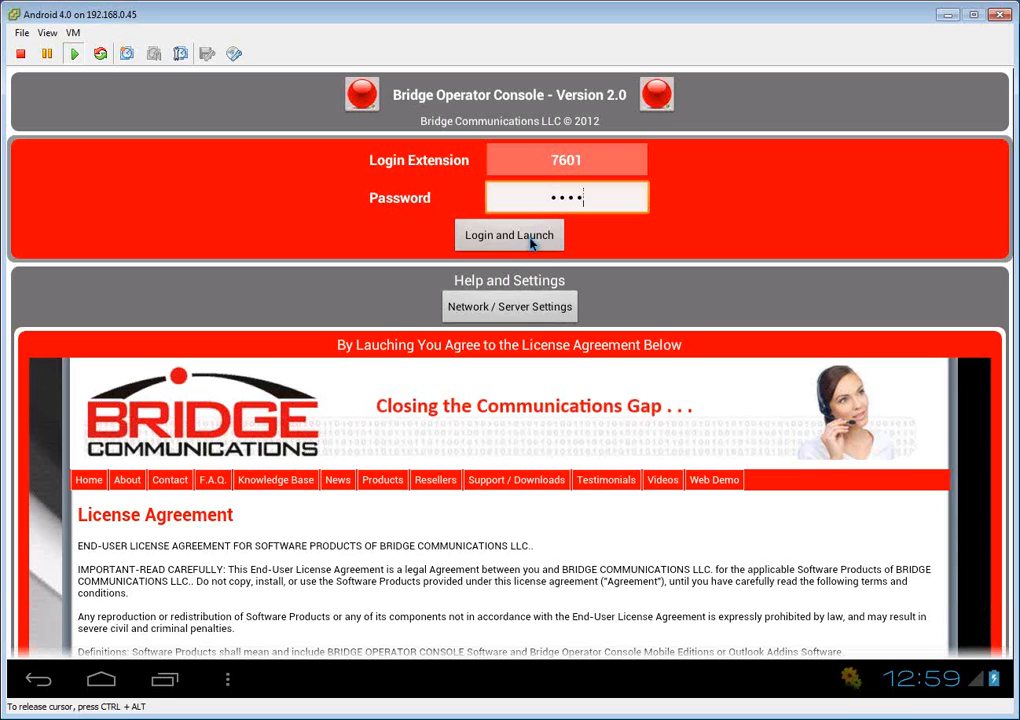
# - Log in as extension 7601 and launch the main operator console with the extension directory
pyautogui.click(508, 234)
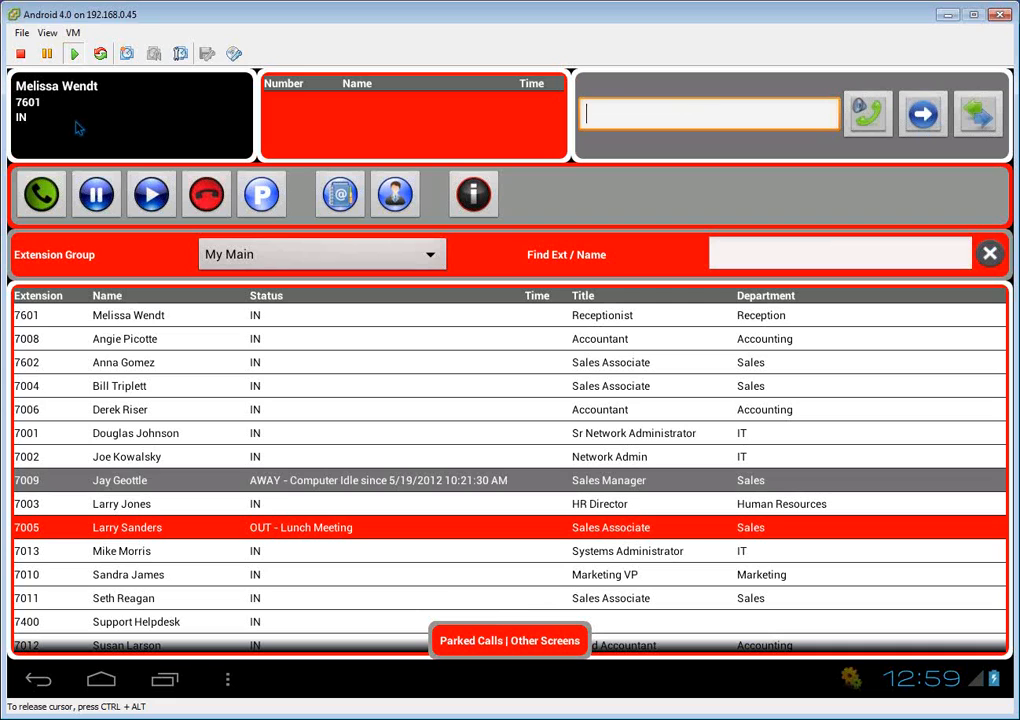
pyautogui.moveTo(88, 122)
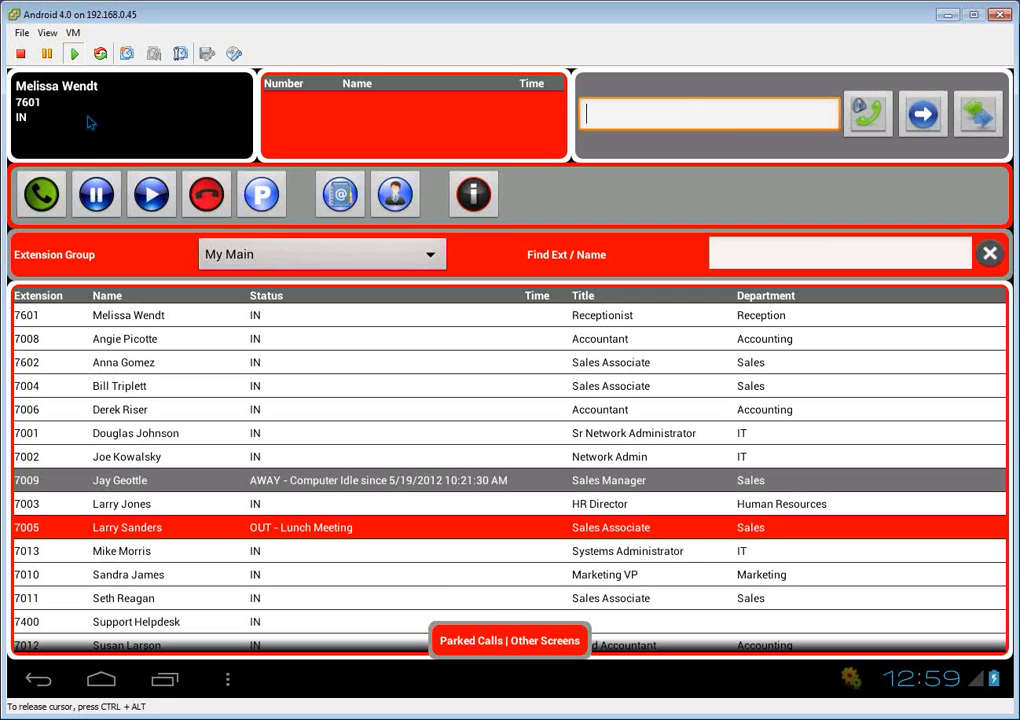
pyautogui.moveTo(378, 144)
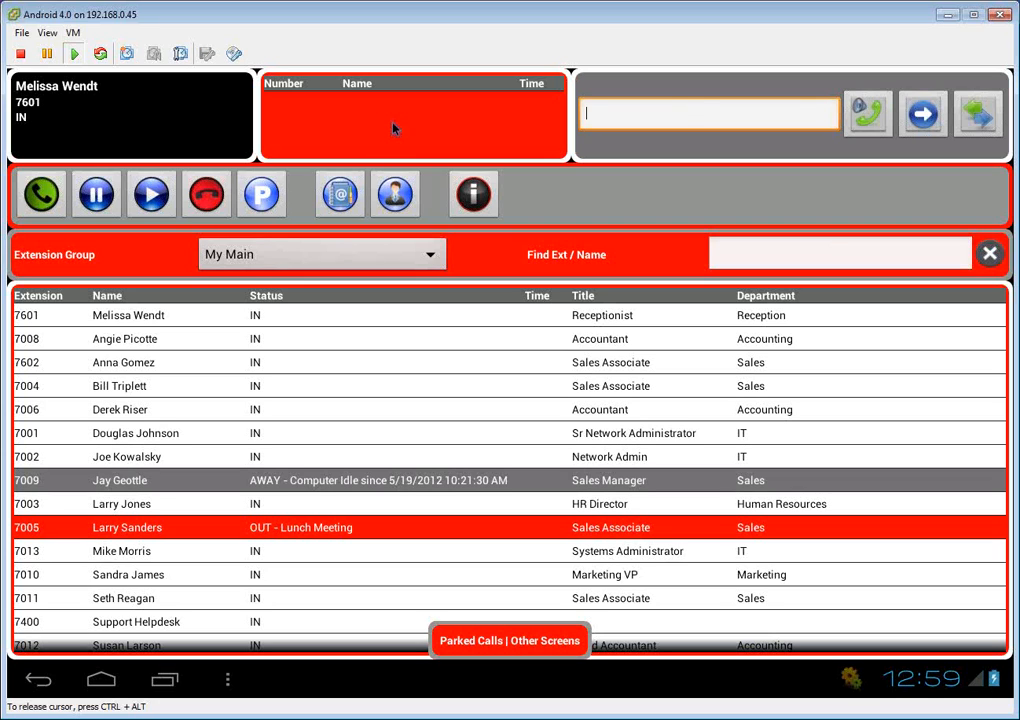
pyautogui.moveTo(576, 132)
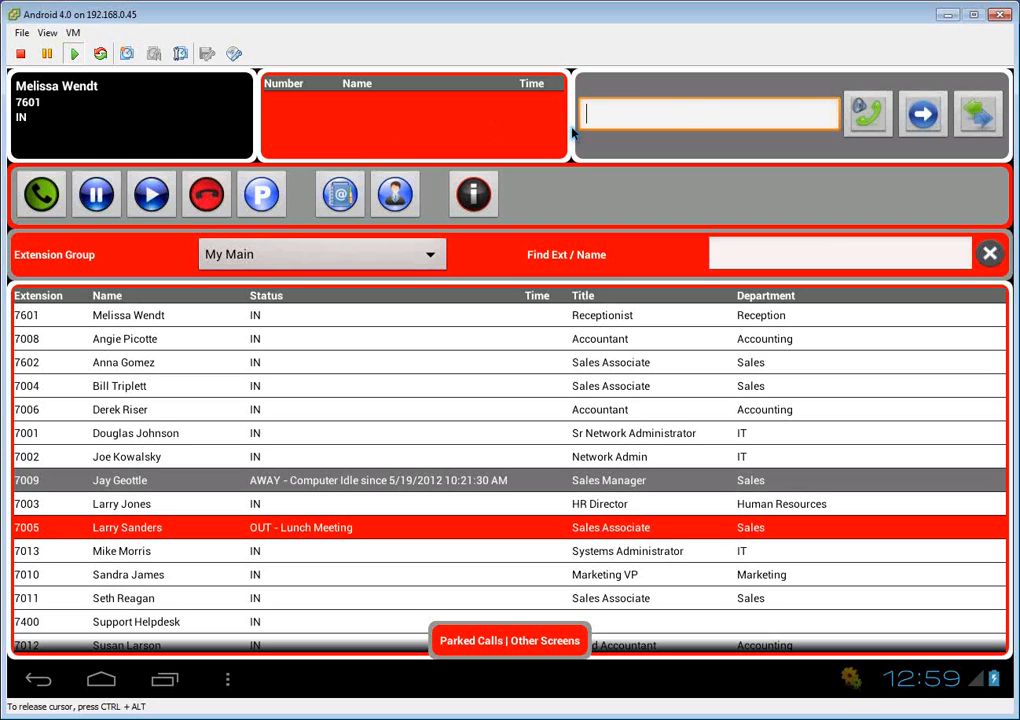
pyautogui.moveTo(676, 116)
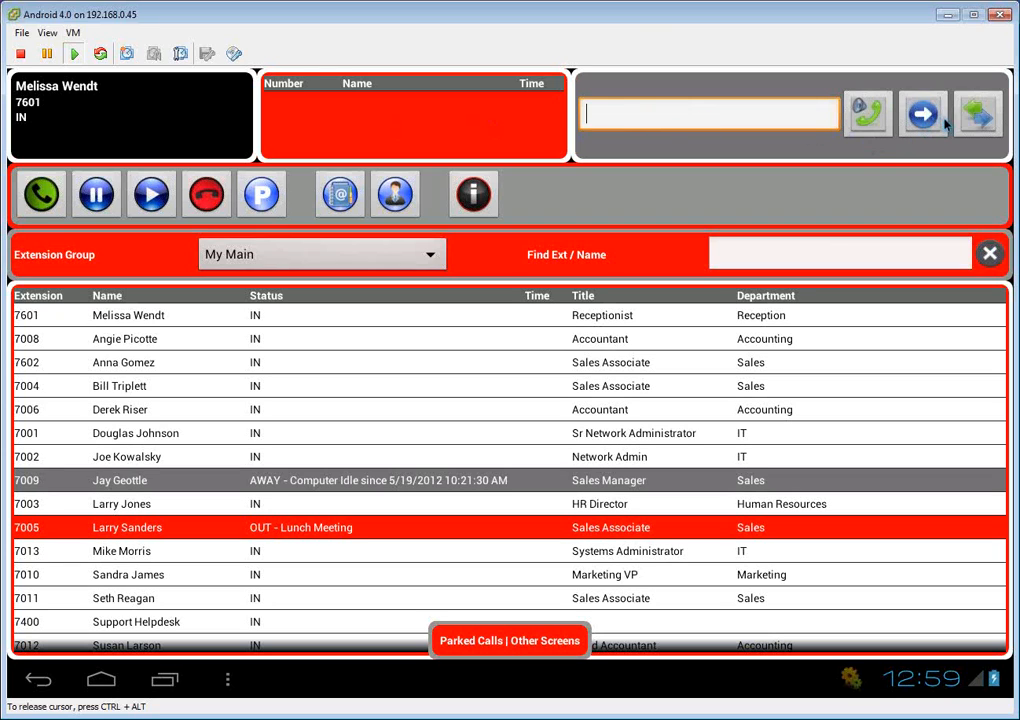
pyautogui.moveTo(910, 144)
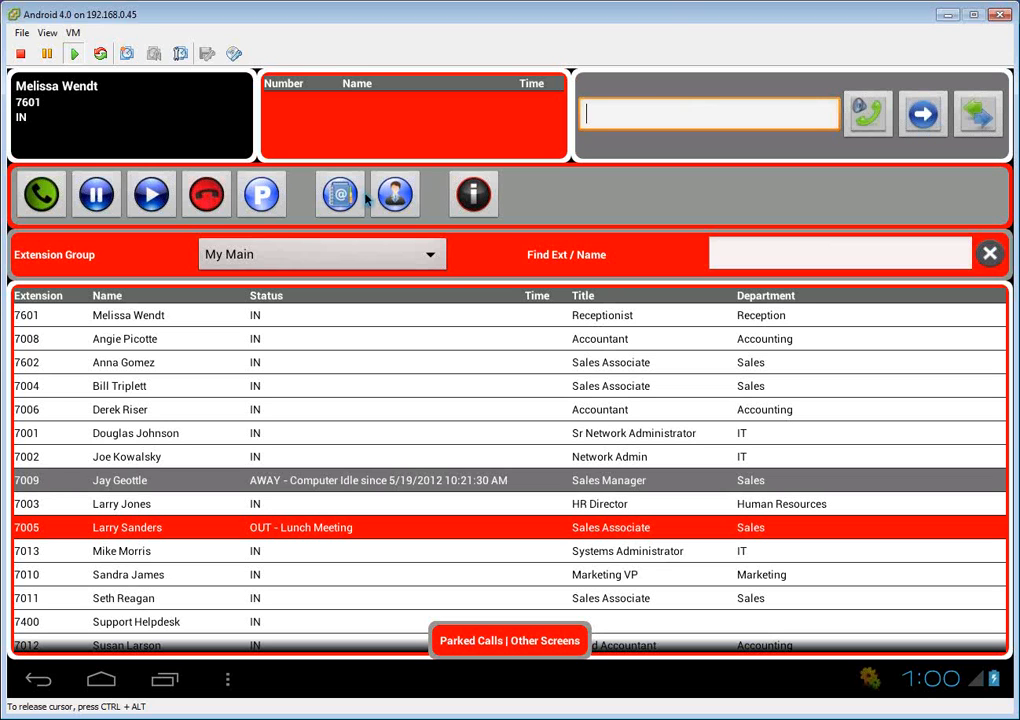
pyautogui.moveTo(460, 200)
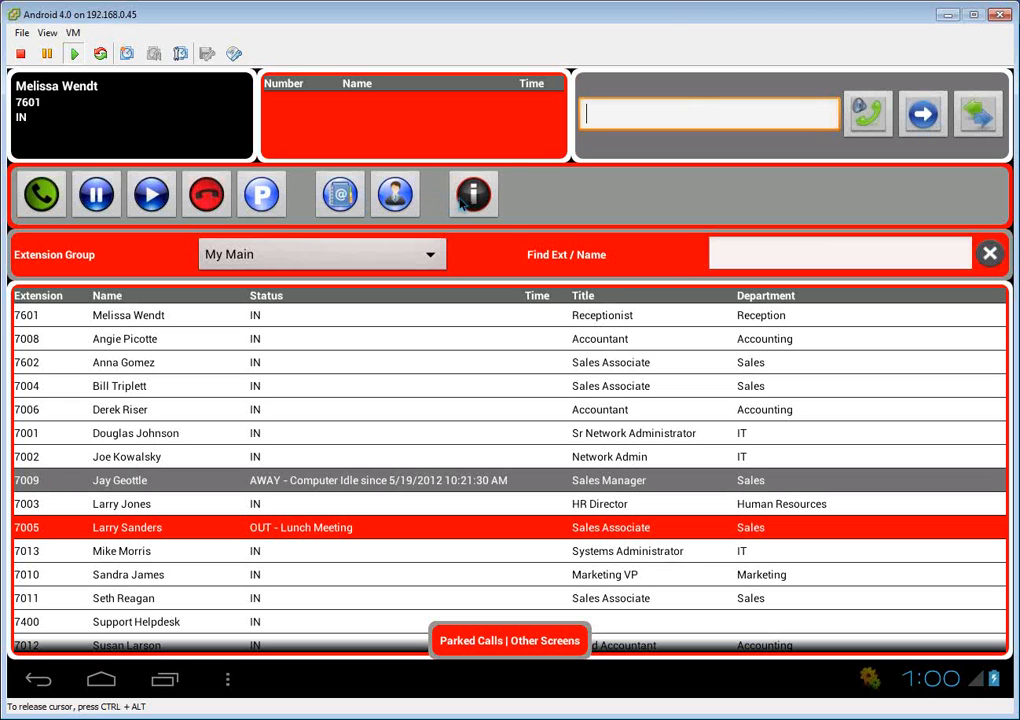
pyautogui.click(472, 194)
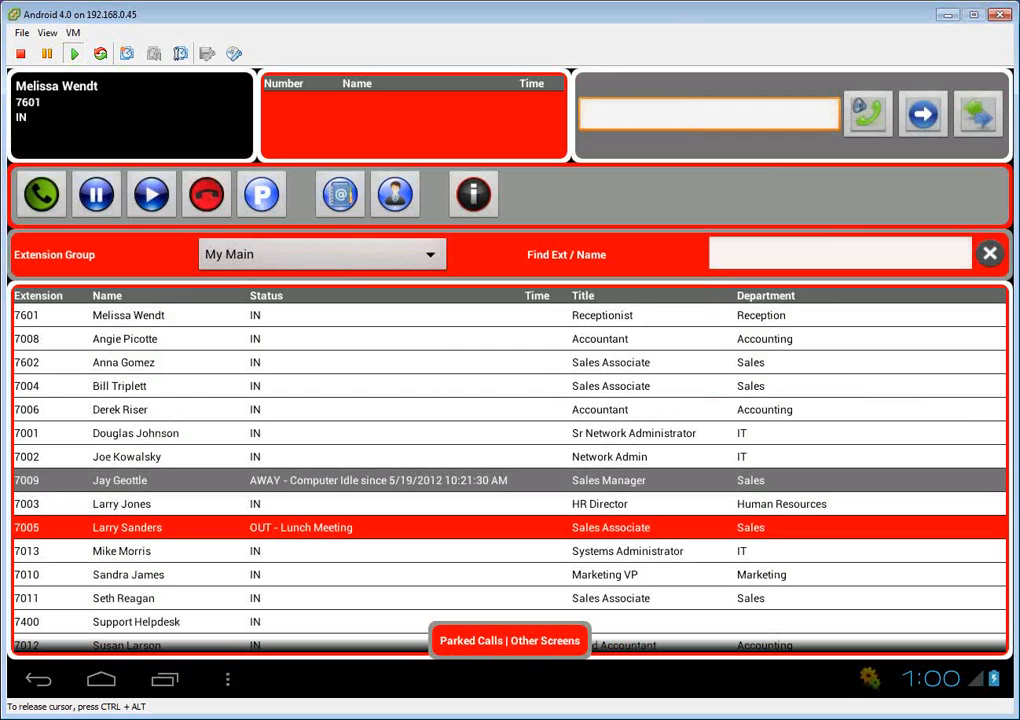
pyautogui.moveTo(504, 612)
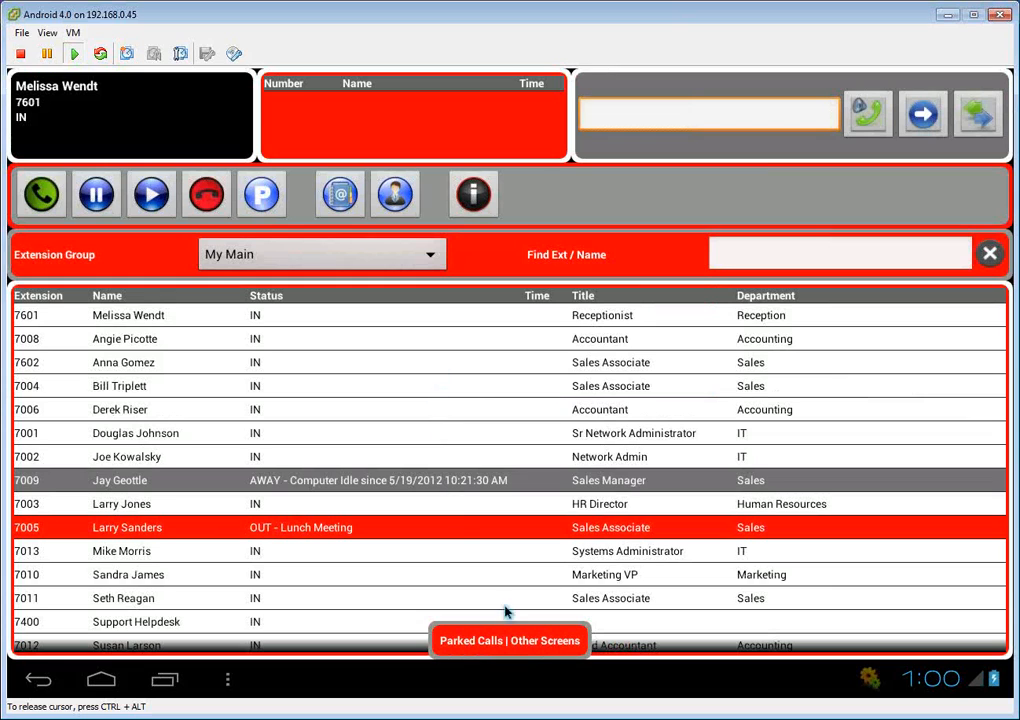
# - Show the Parked Calls screen with its row of other available screens
pyautogui.click(508, 640)
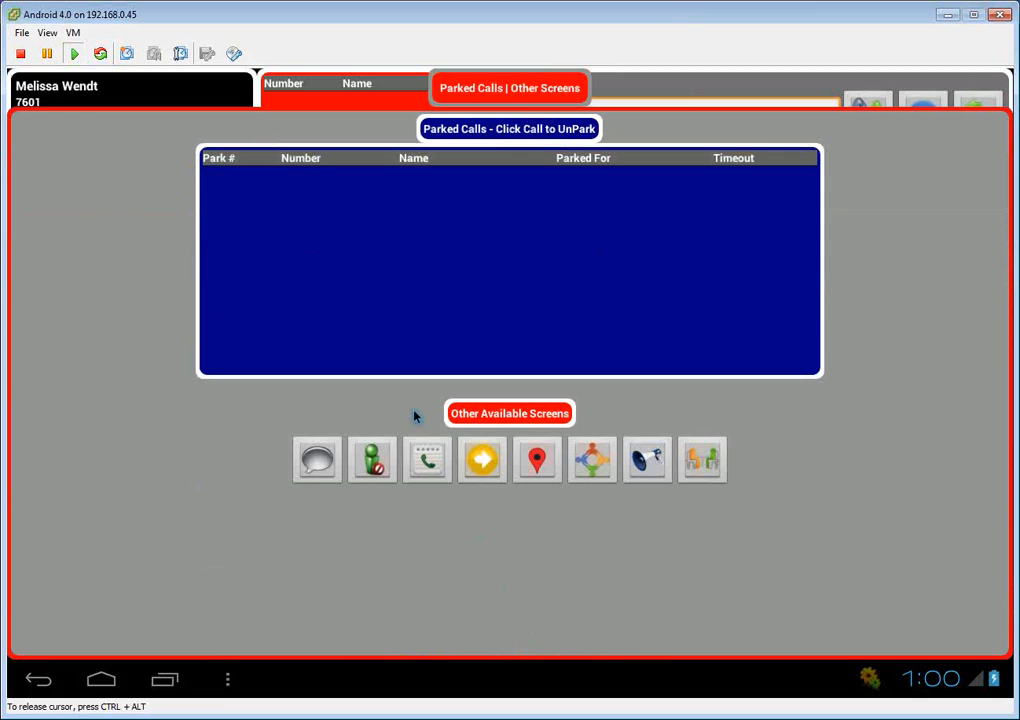
pyautogui.moveTo(676, 534)
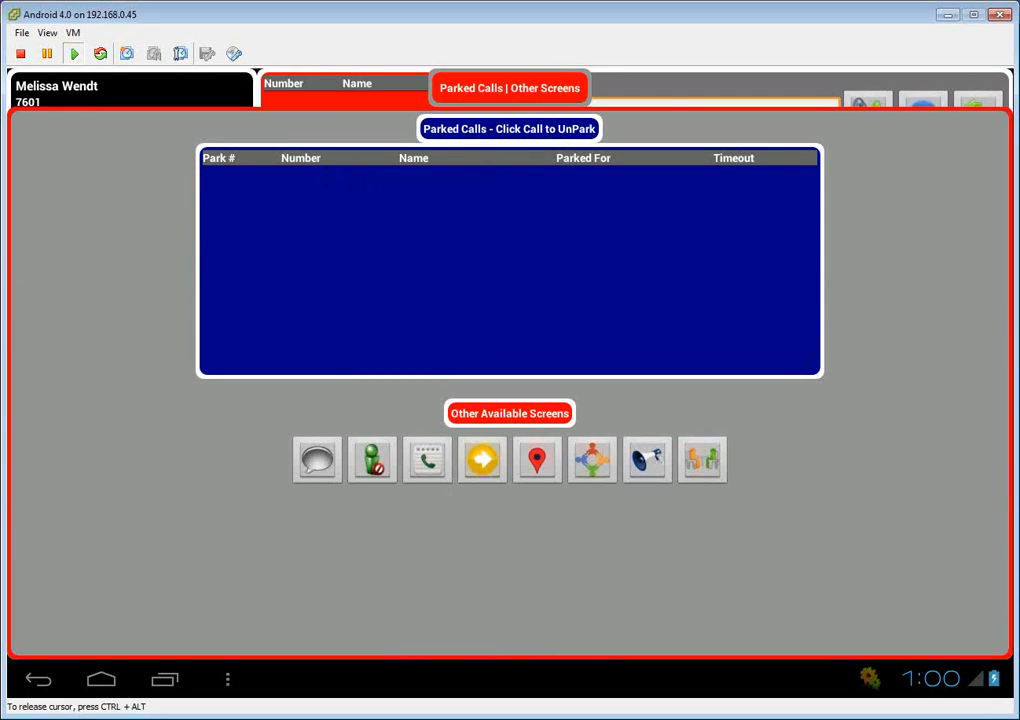
pyautogui.click(508, 88)
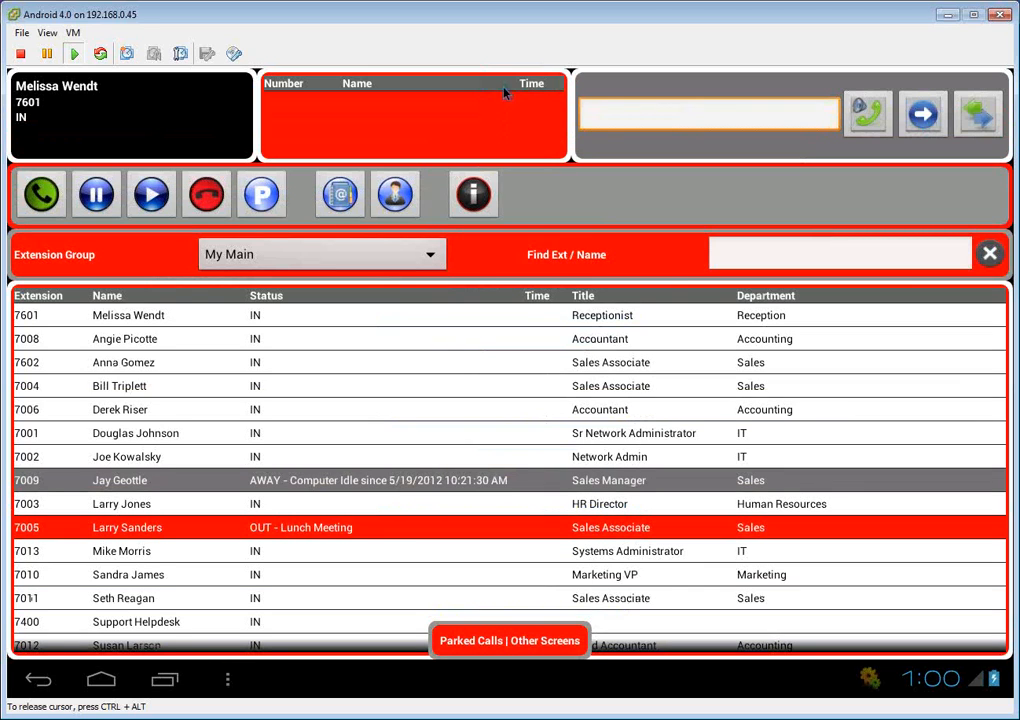
pyautogui.moveTo(480, 278)
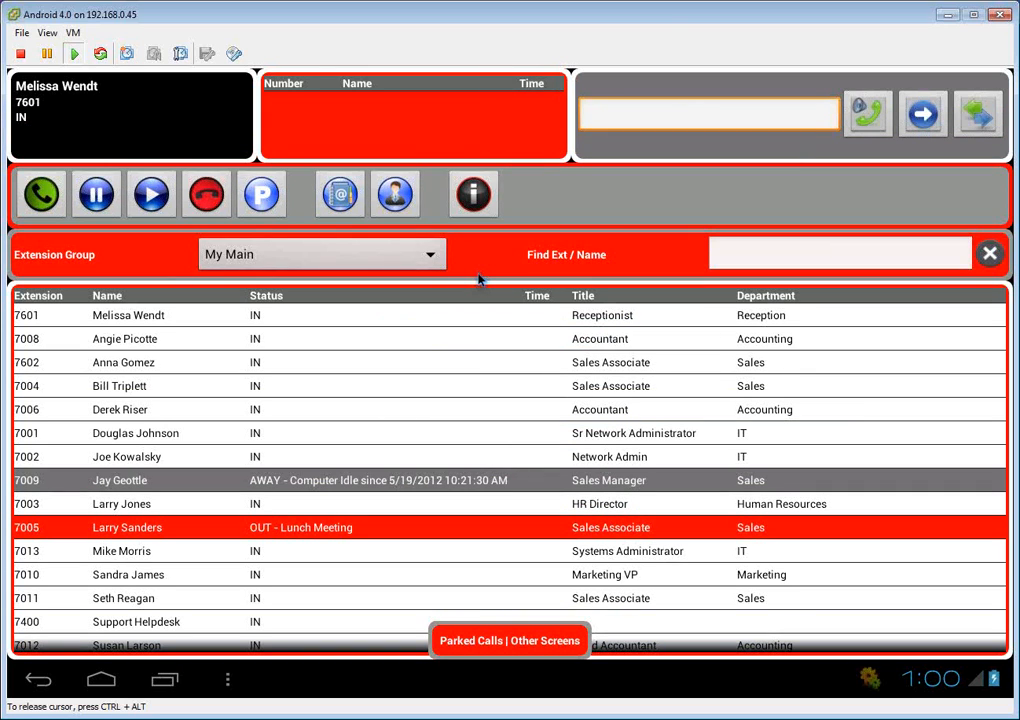
pyautogui.moveTo(292, 342)
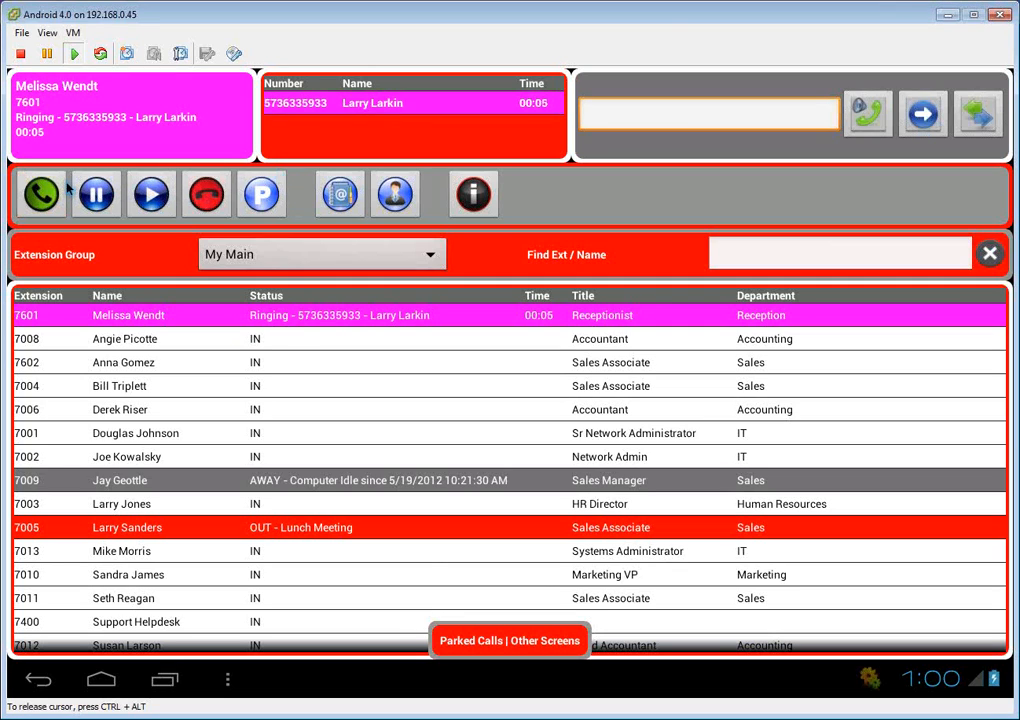
pyautogui.click(40, 192)
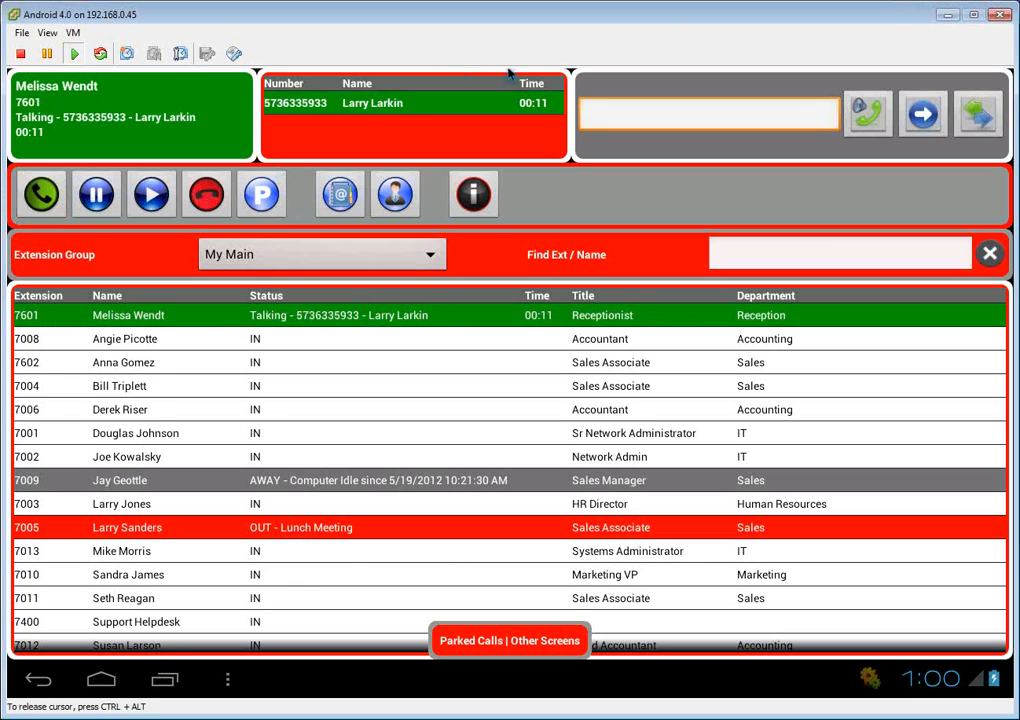
pyautogui.click(410, 126)
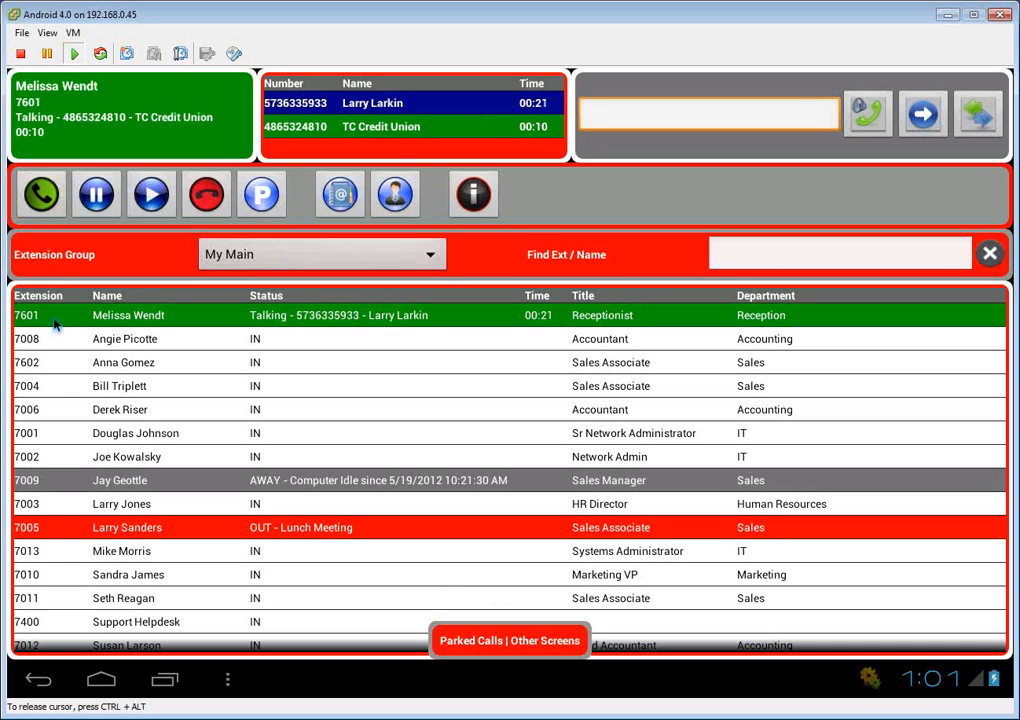
pyautogui.moveTo(184, 434)
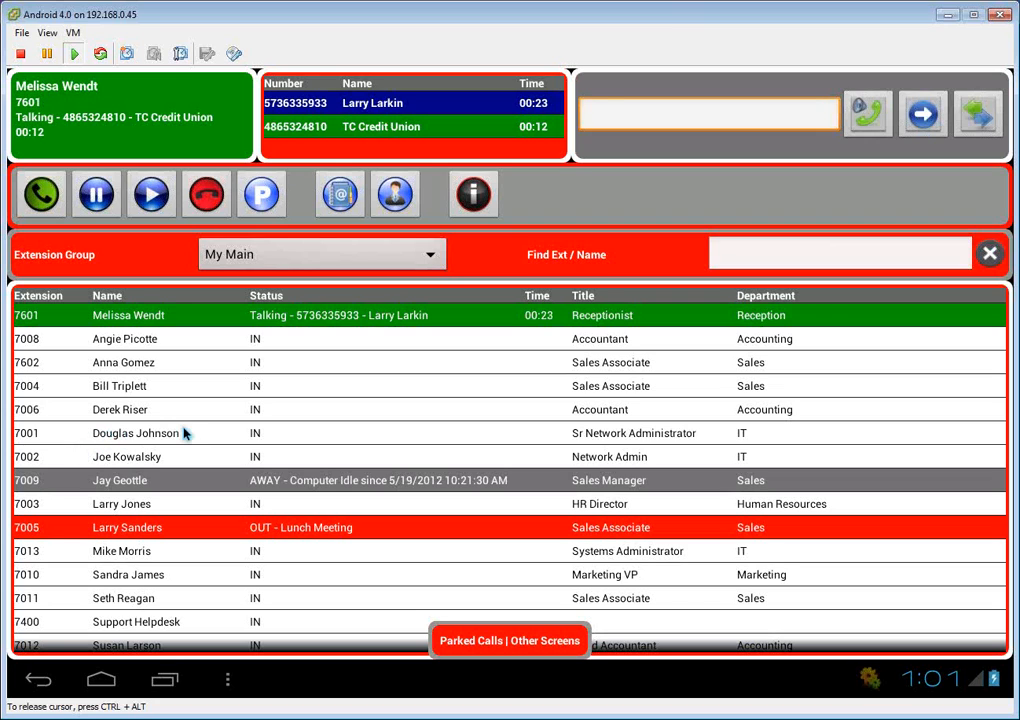
pyautogui.click(136, 432)
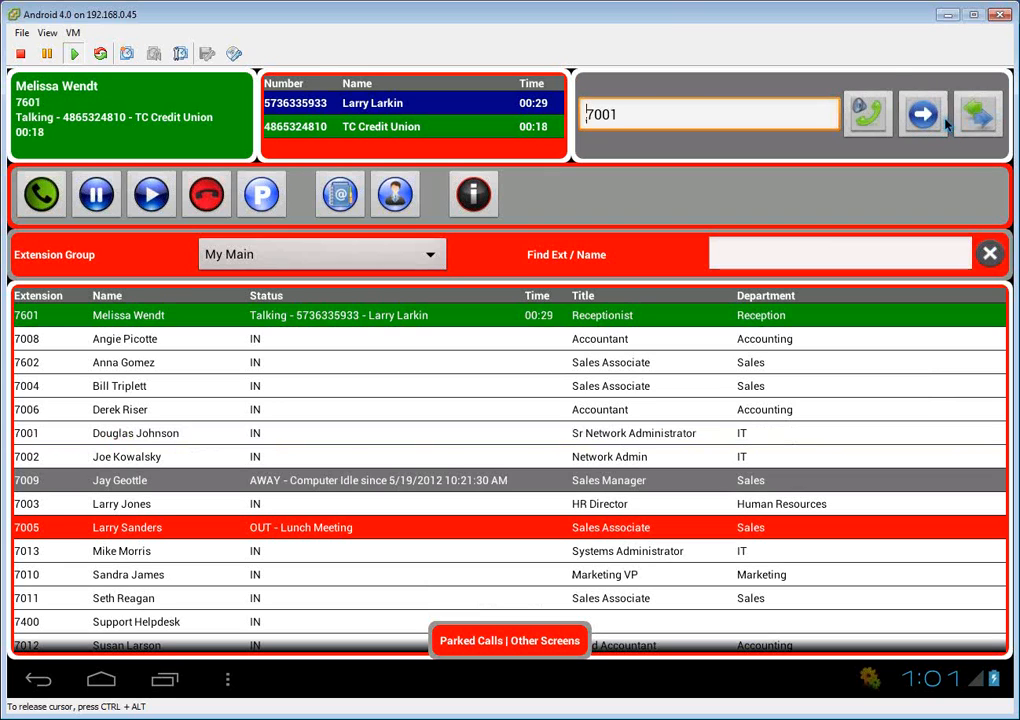
pyautogui.click(922, 112)
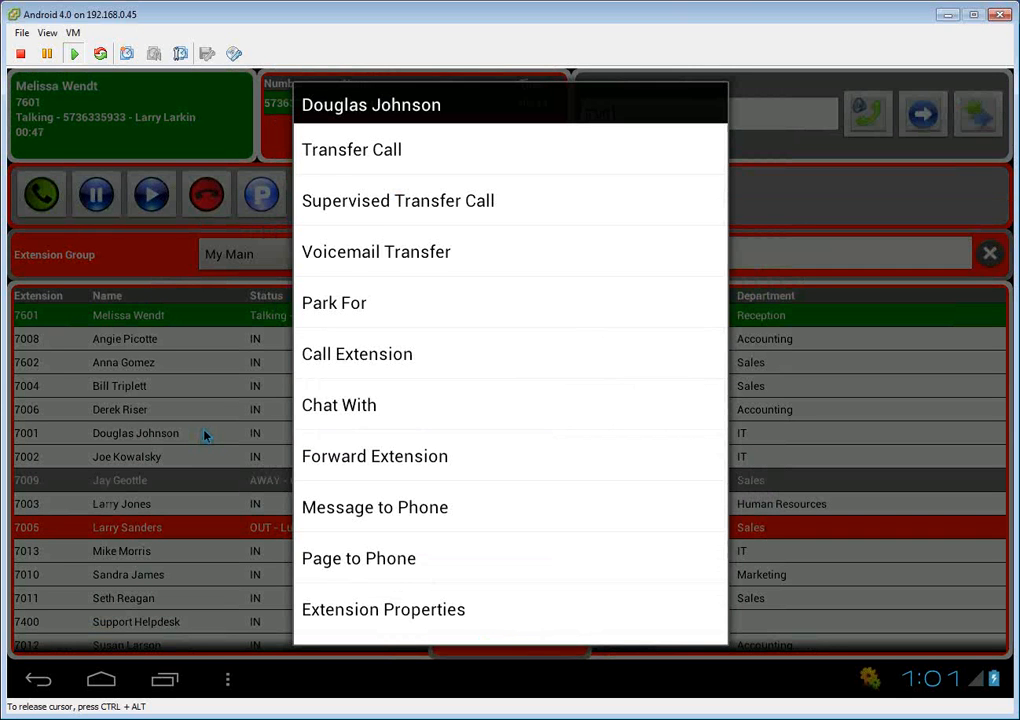
pyautogui.moveTo(244, 408)
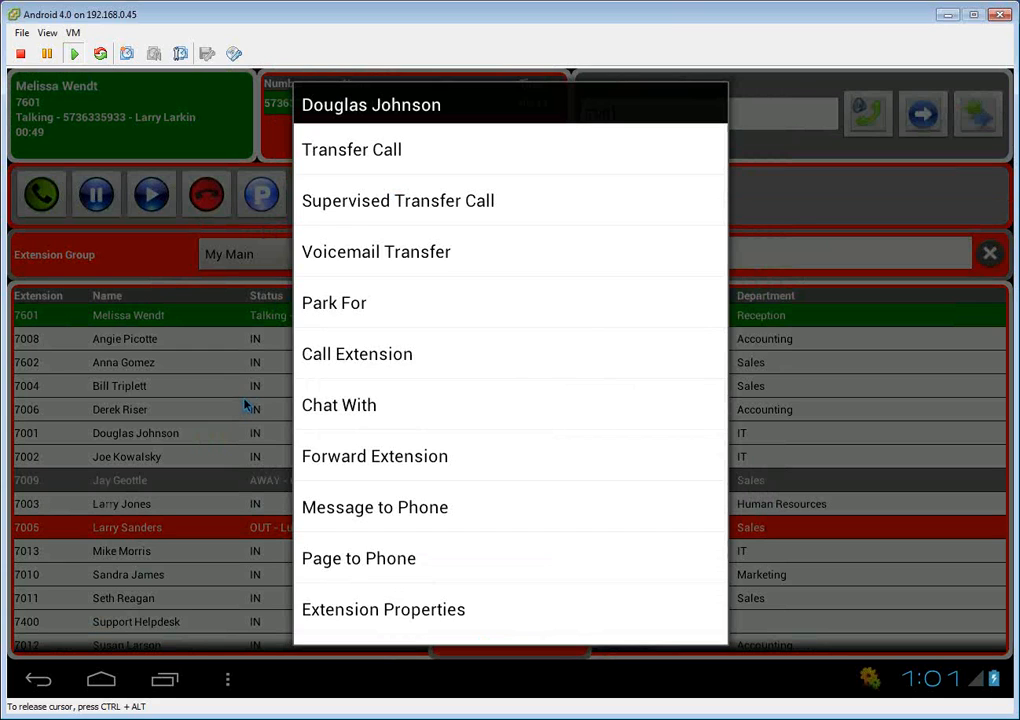
pyautogui.moveTo(318, 396)
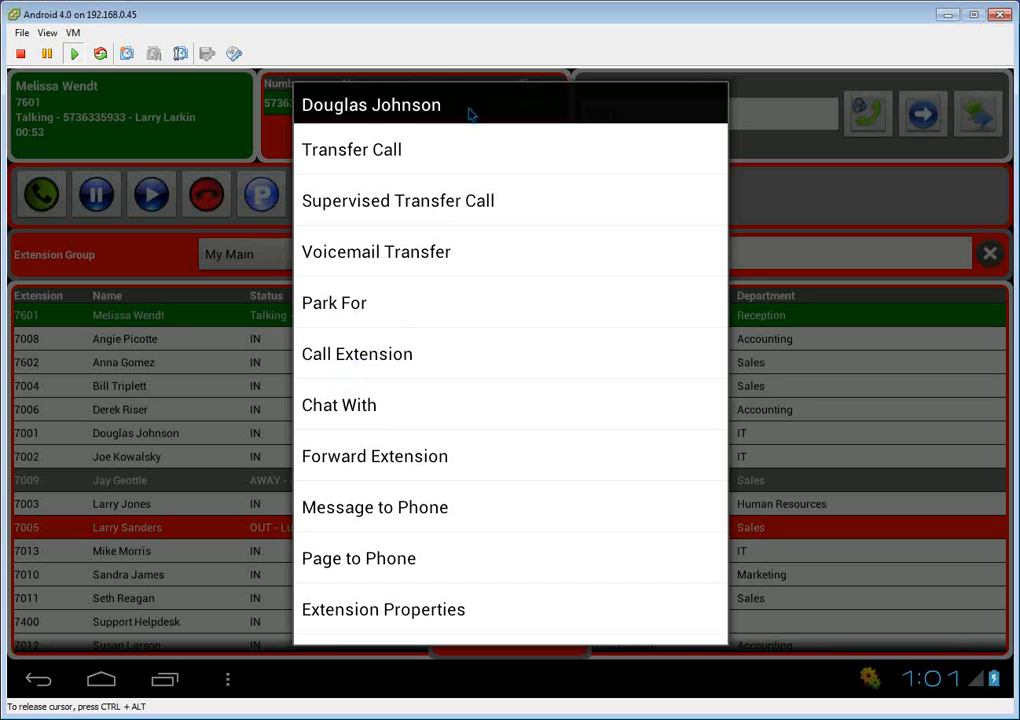
pyautogui.moveTo(472, 202)
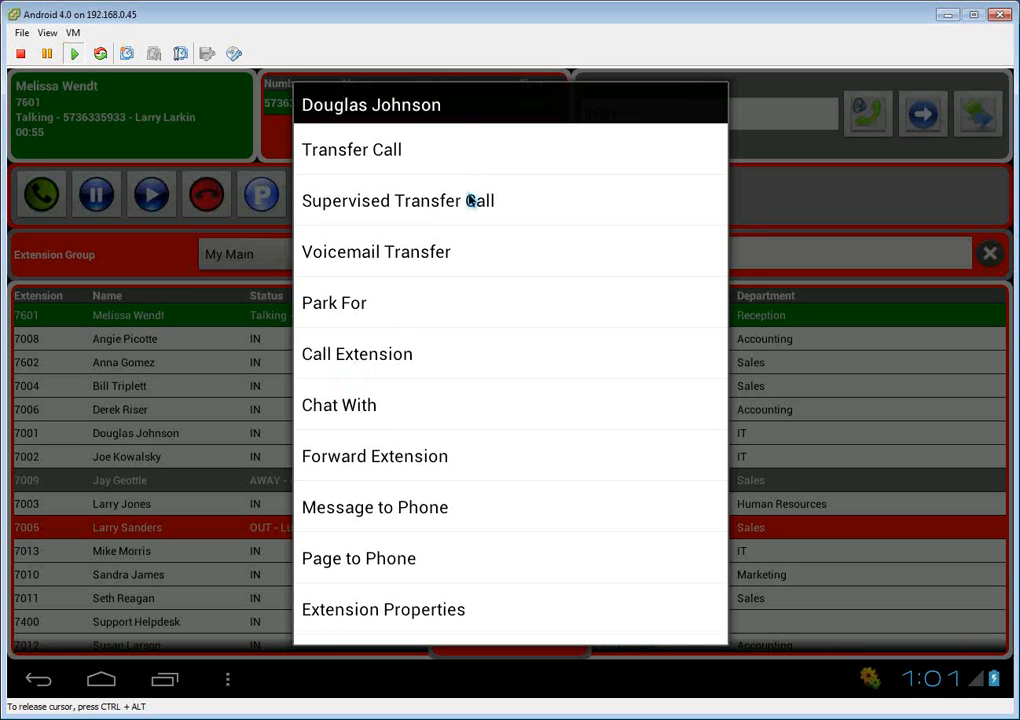
pyautogui.moveTo(460, 280)
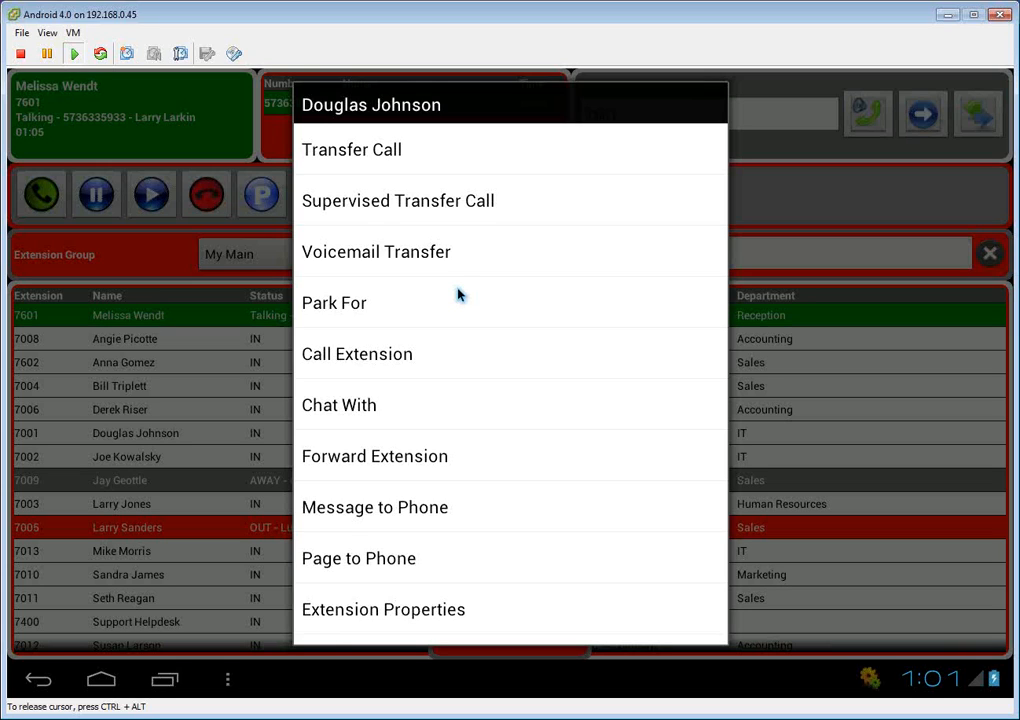
pyautogui.moveTo(432, 418)
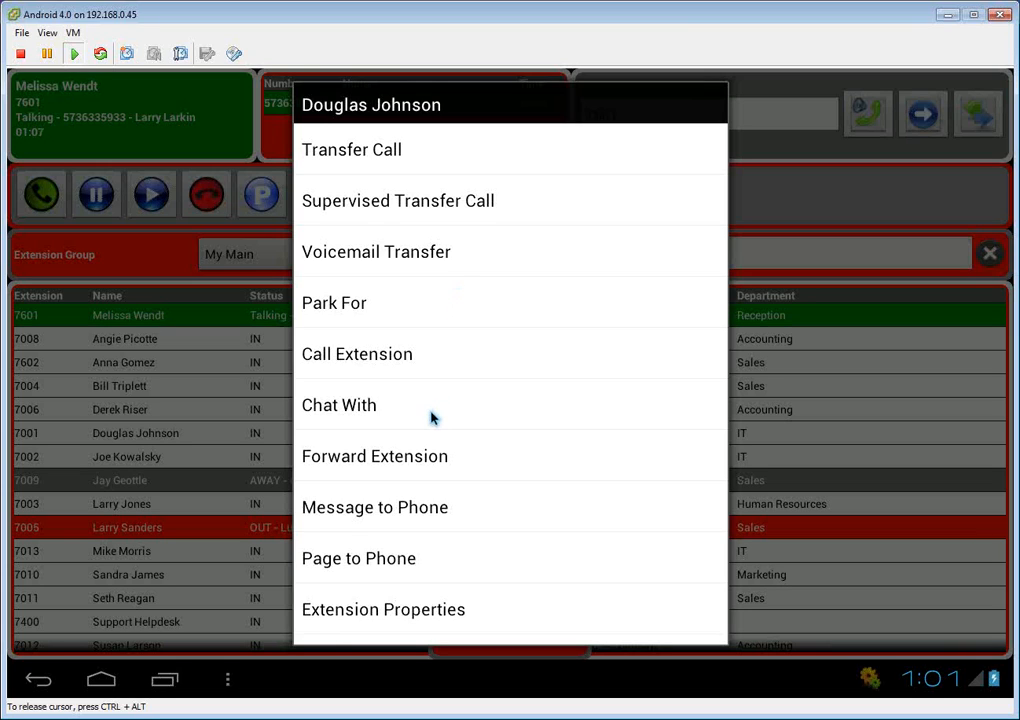
pyautogui.moveTo(408, 436)
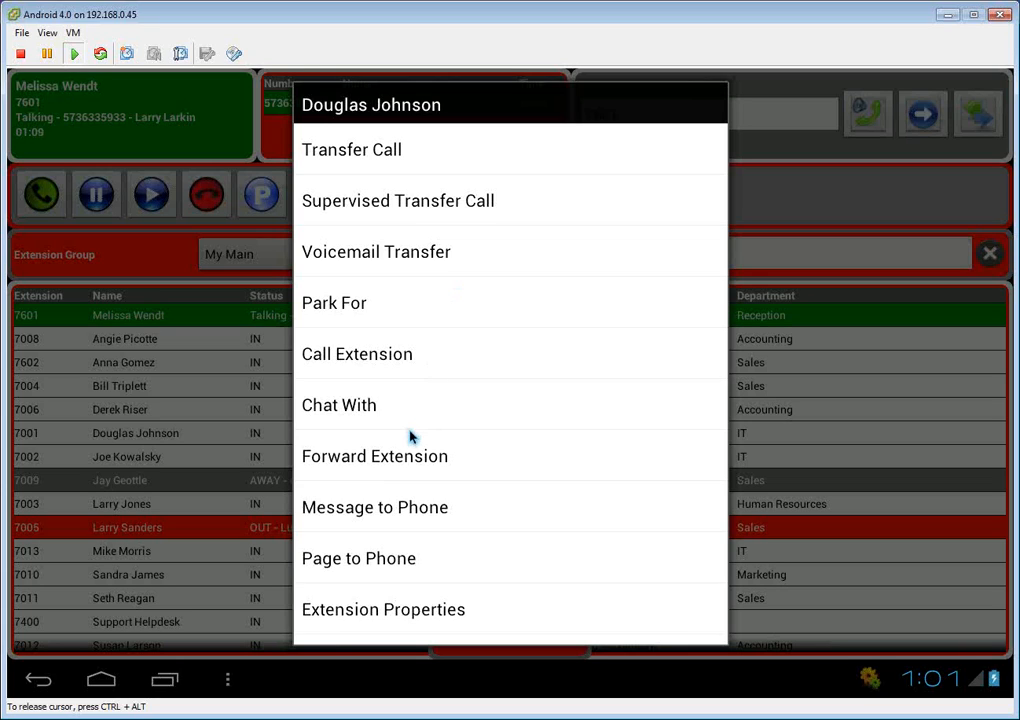
pyautogui.moveTo(408, 508)
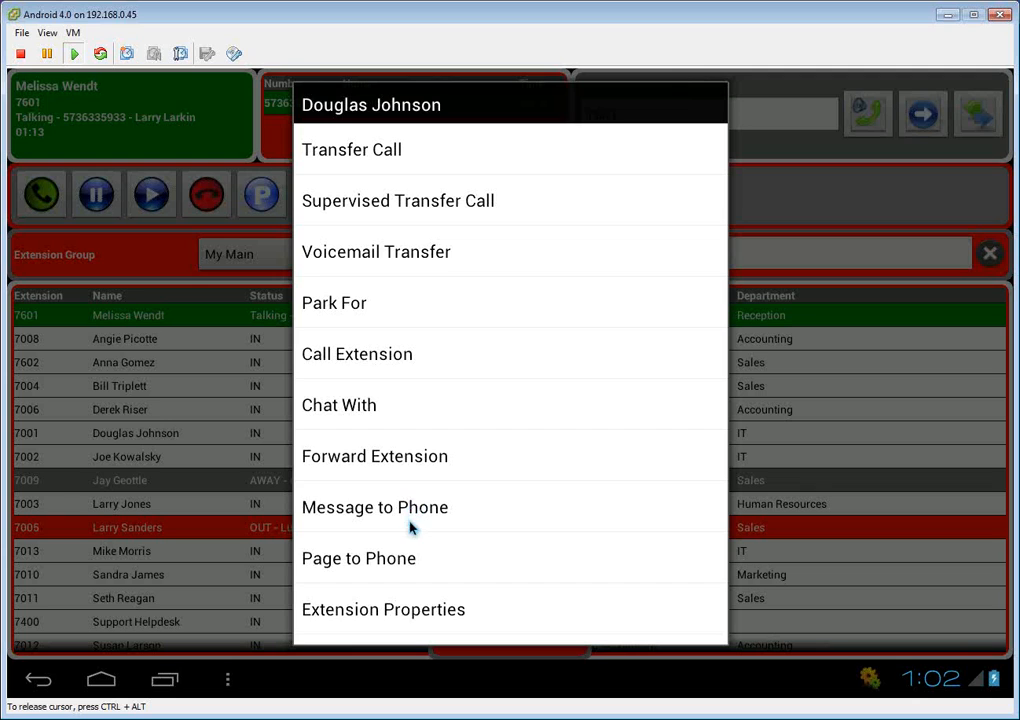
pyautogui.moveTo(436, 156)
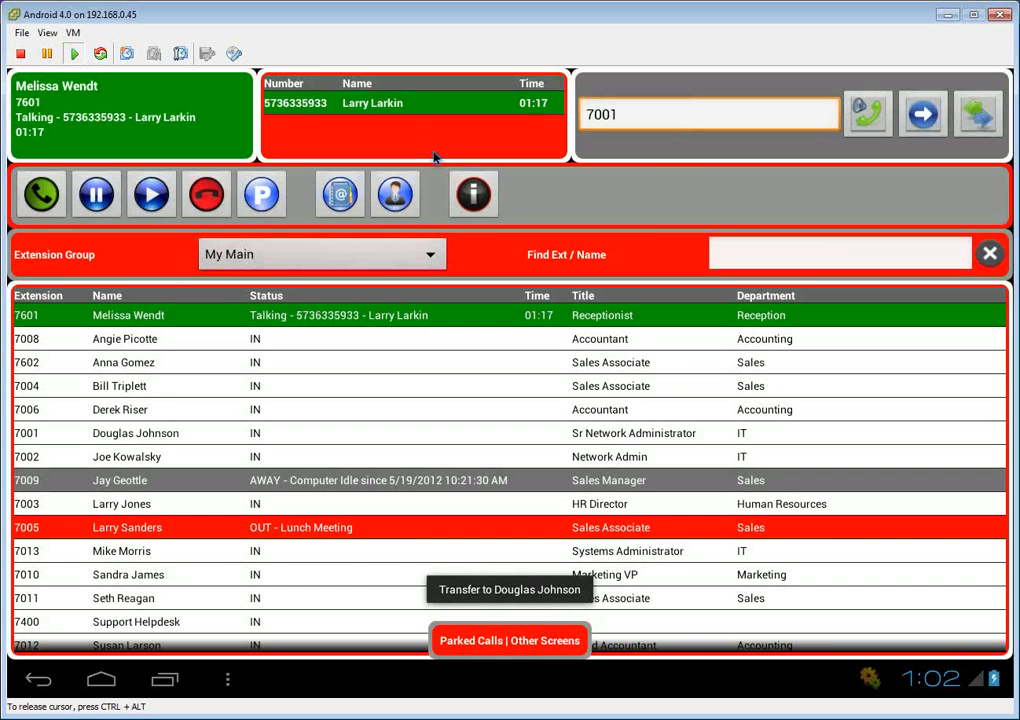
pyautogui.click(508, 588)
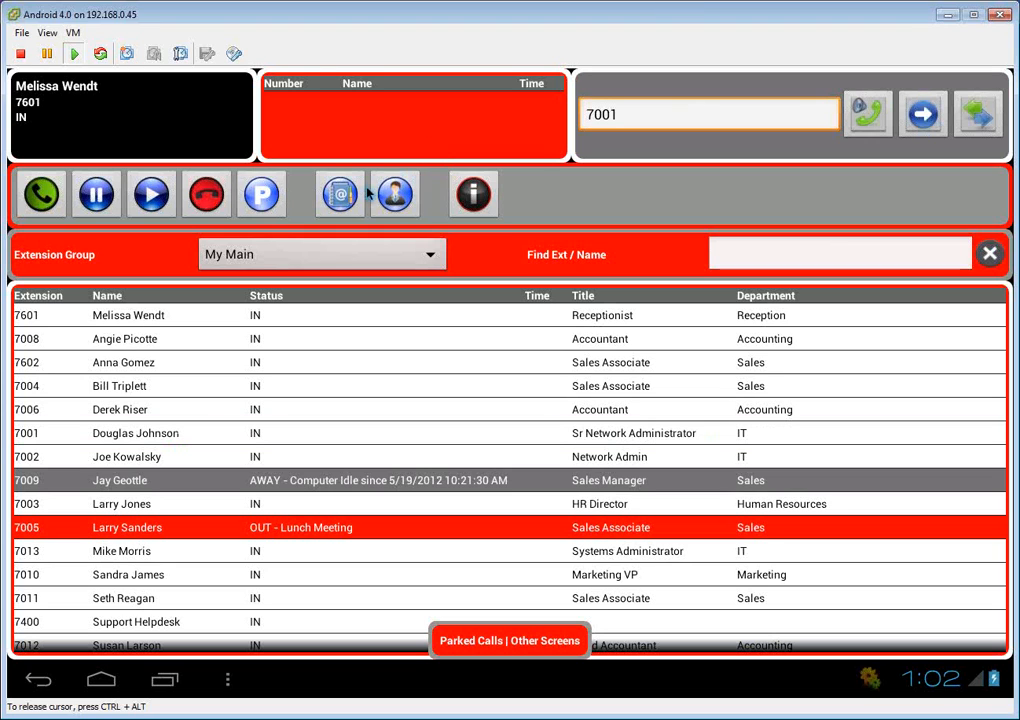
# - Show My Address Book with its three BHM category contacts
pyautogui.click(340, 194)
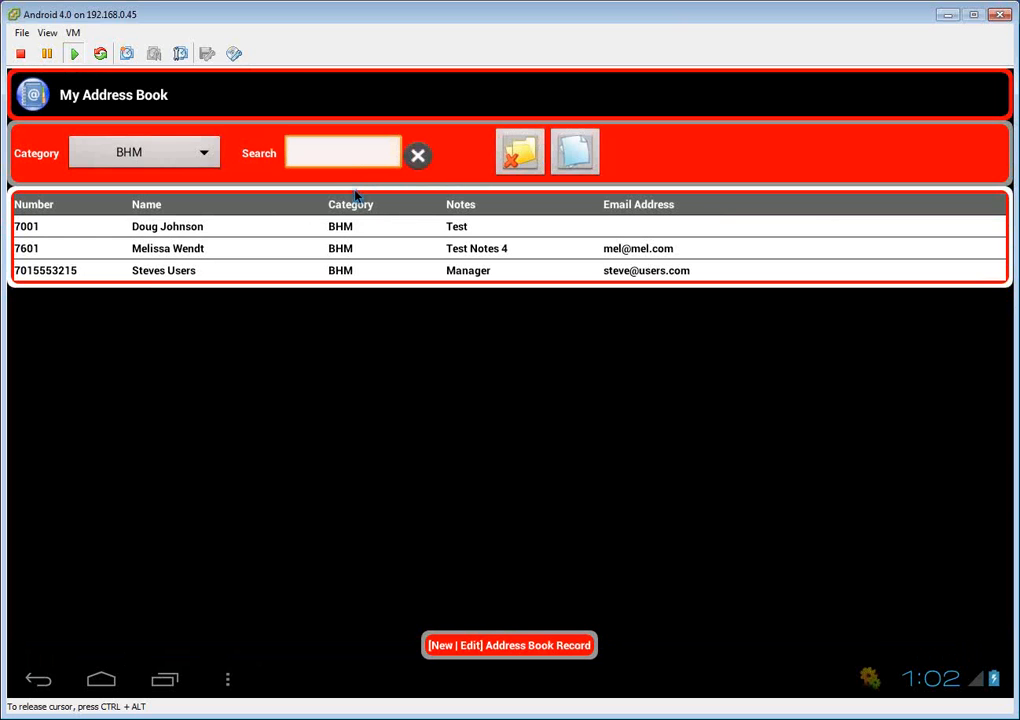
pyautogui.click(344, 152)
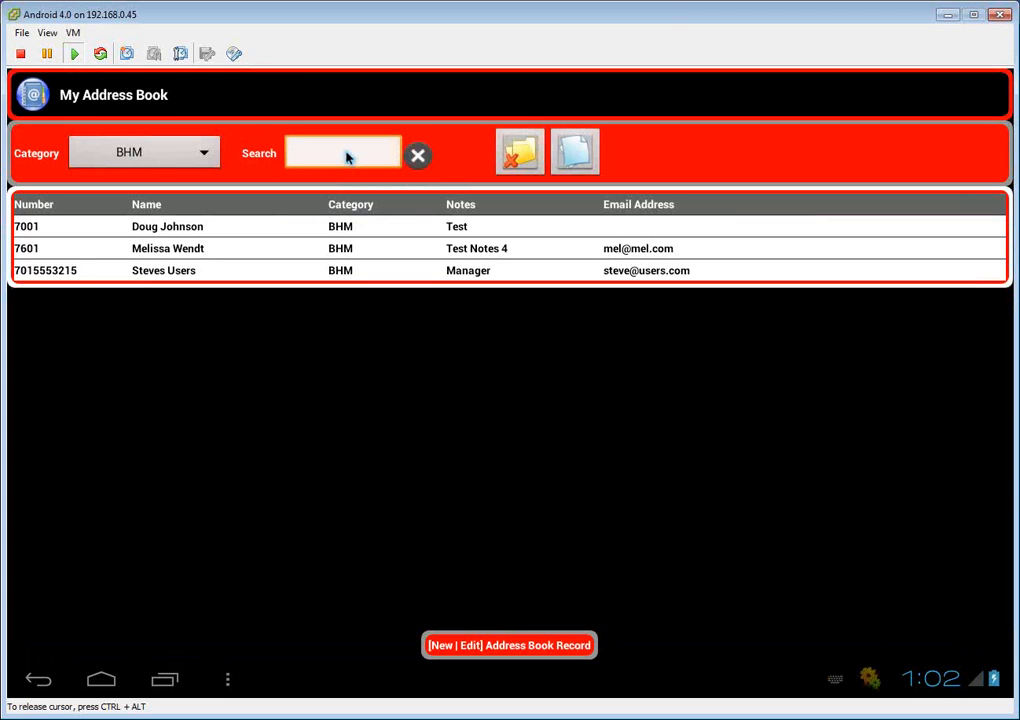
pyautogui.write('John')
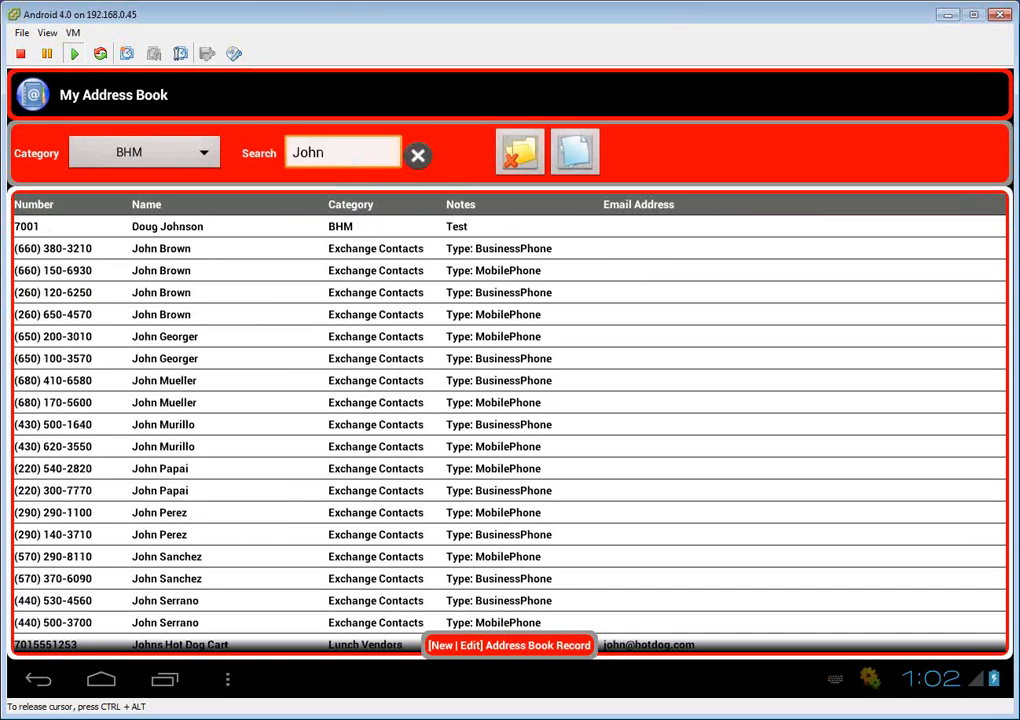
pyautogui.moveTo(338, 462)
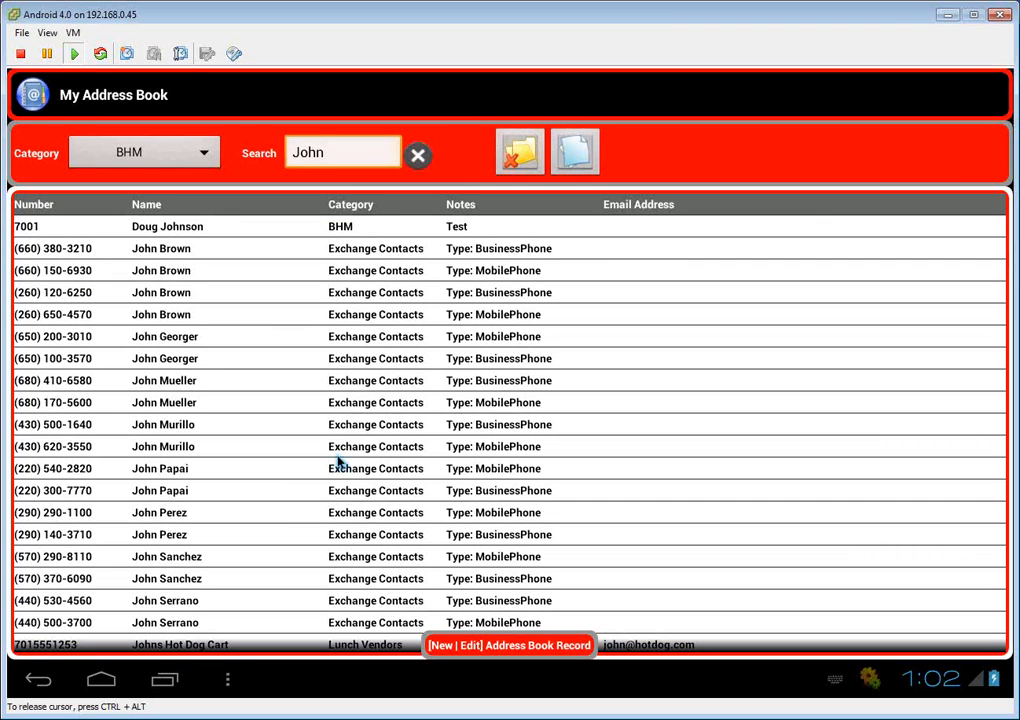
pyautogui.click(324, 446)
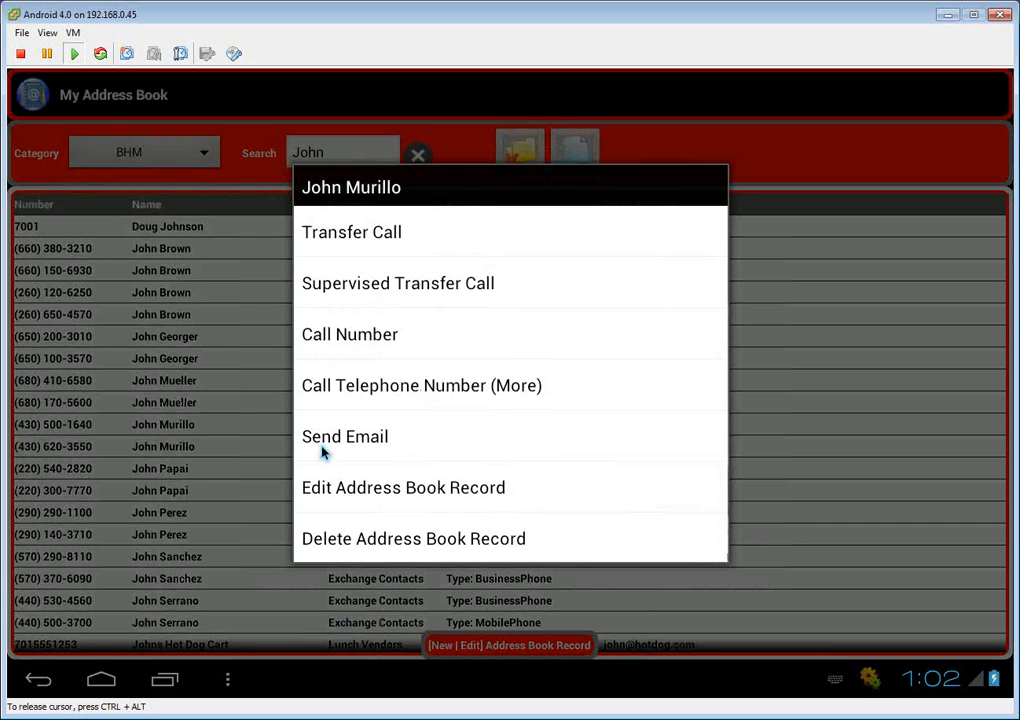
pyautogui.moveTo(416, 296)
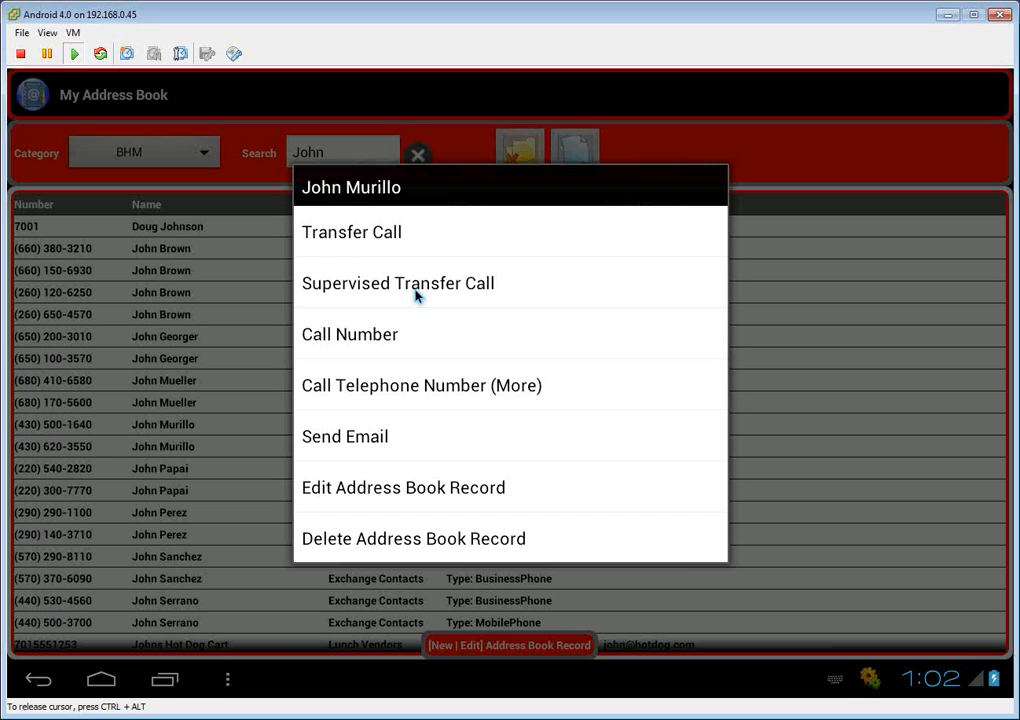
pyautogui.moveTo(448, 388)
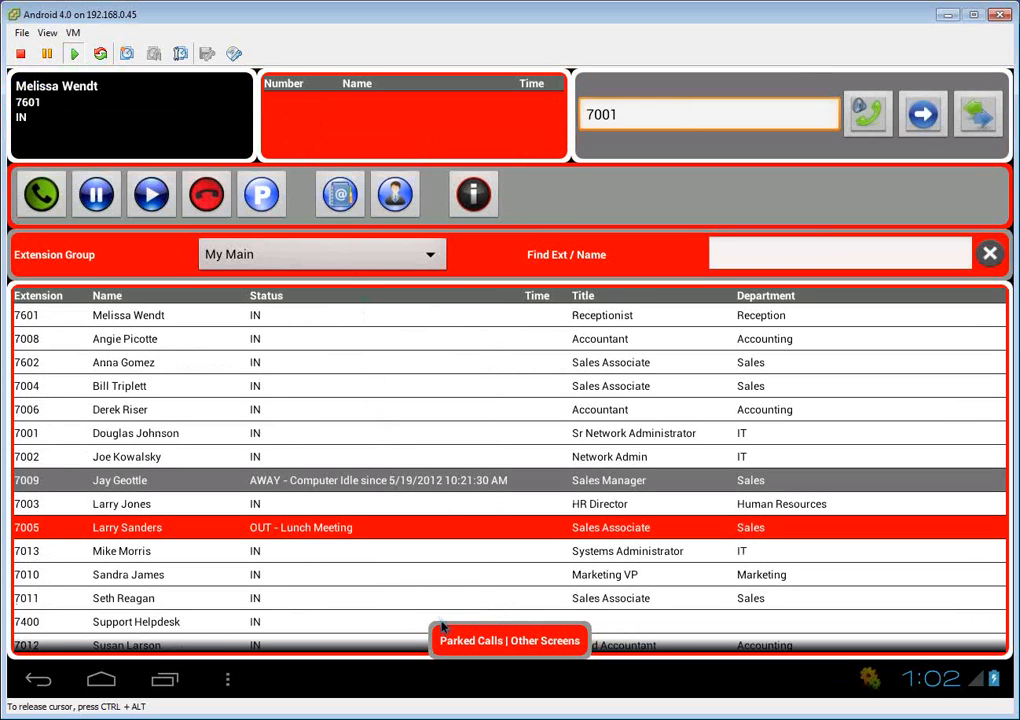
pyautogui.moveTo(336, 544)
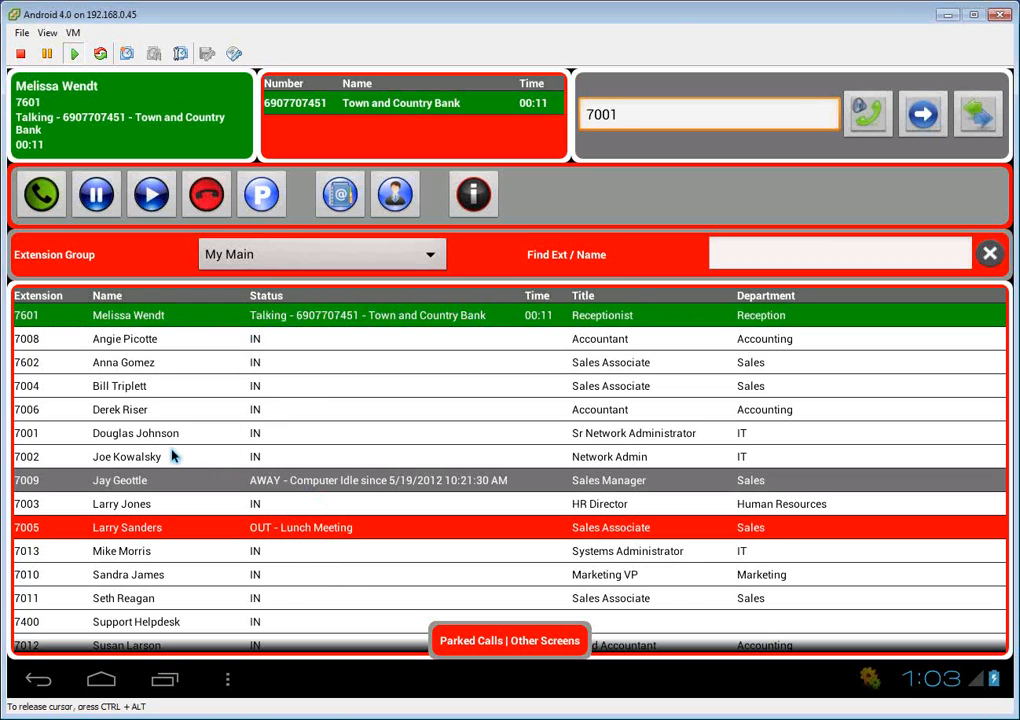
pyautogui.click(120, 408)
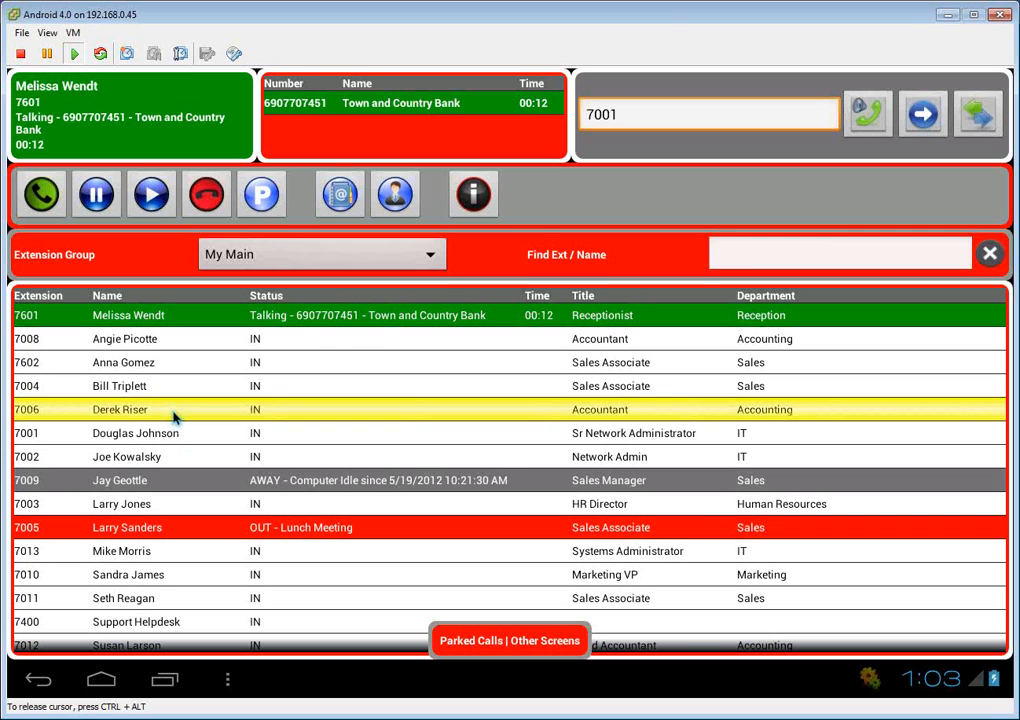
pyautogui.click(120, 408)
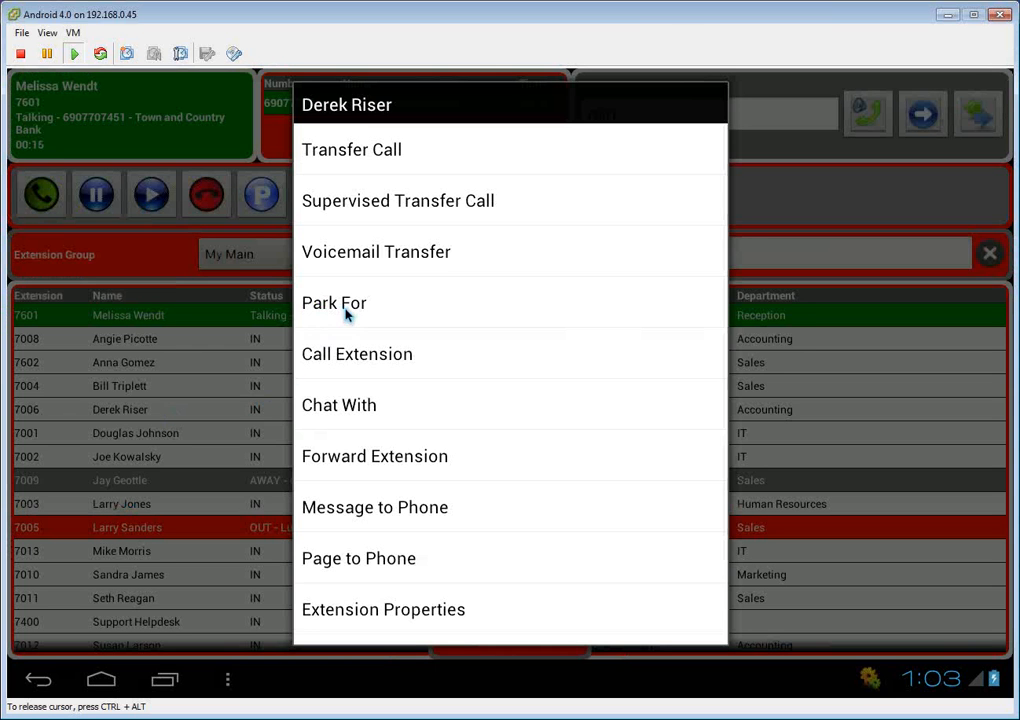
pyautogui.click(334, 302)
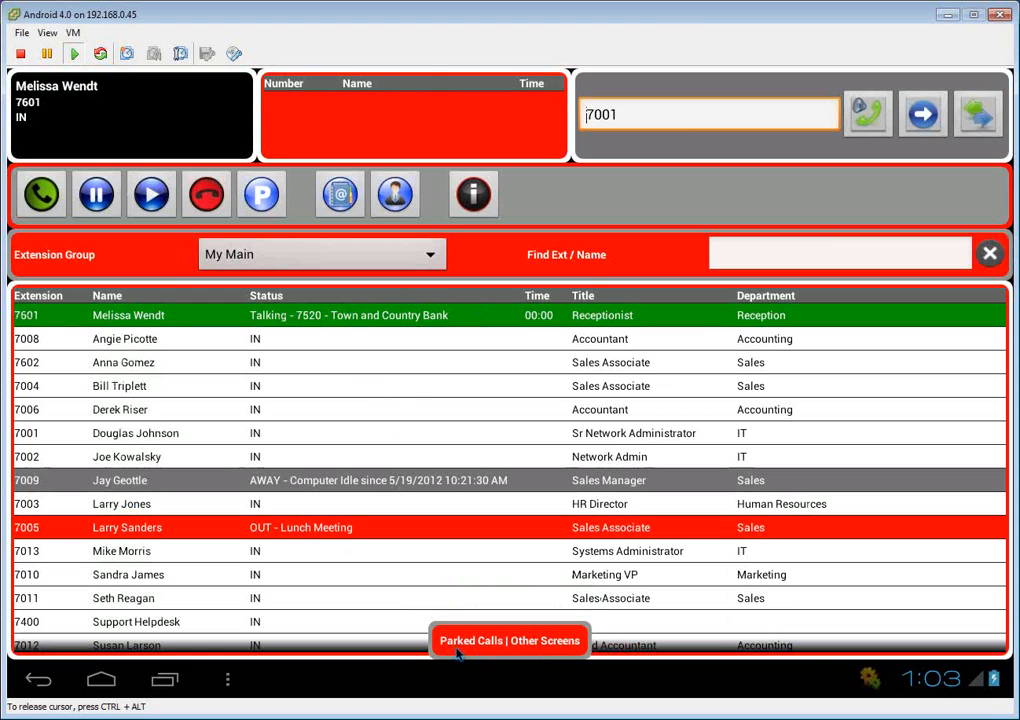
pyautogui.click(508, 640)
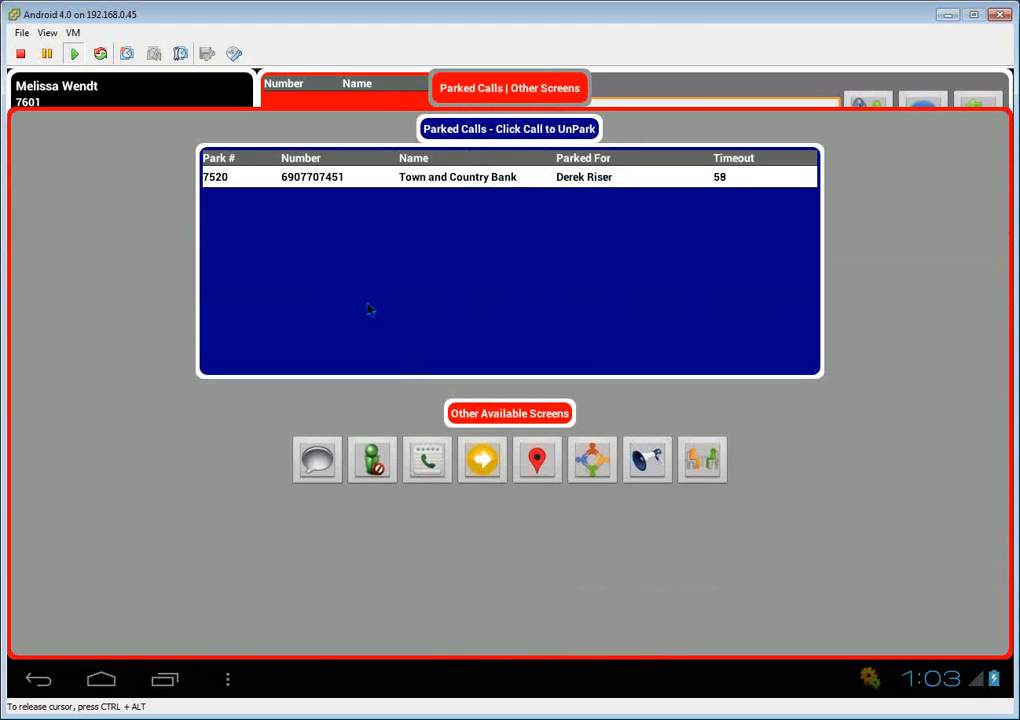
pyautogui.moveTo(380, 204)
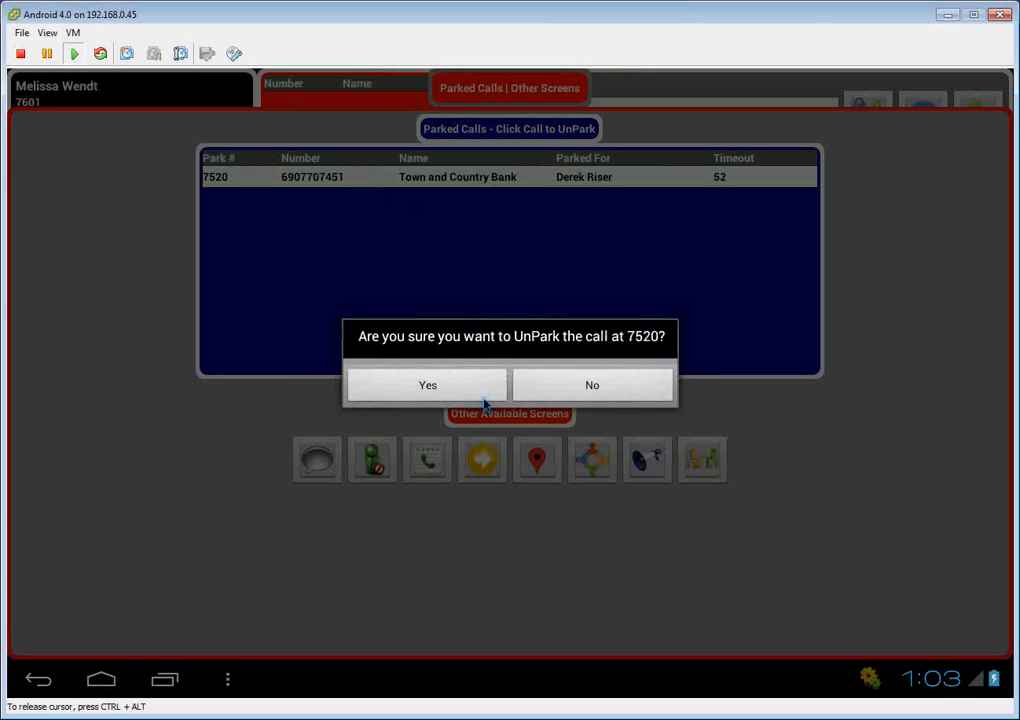
pyautogui.click(428, 384)
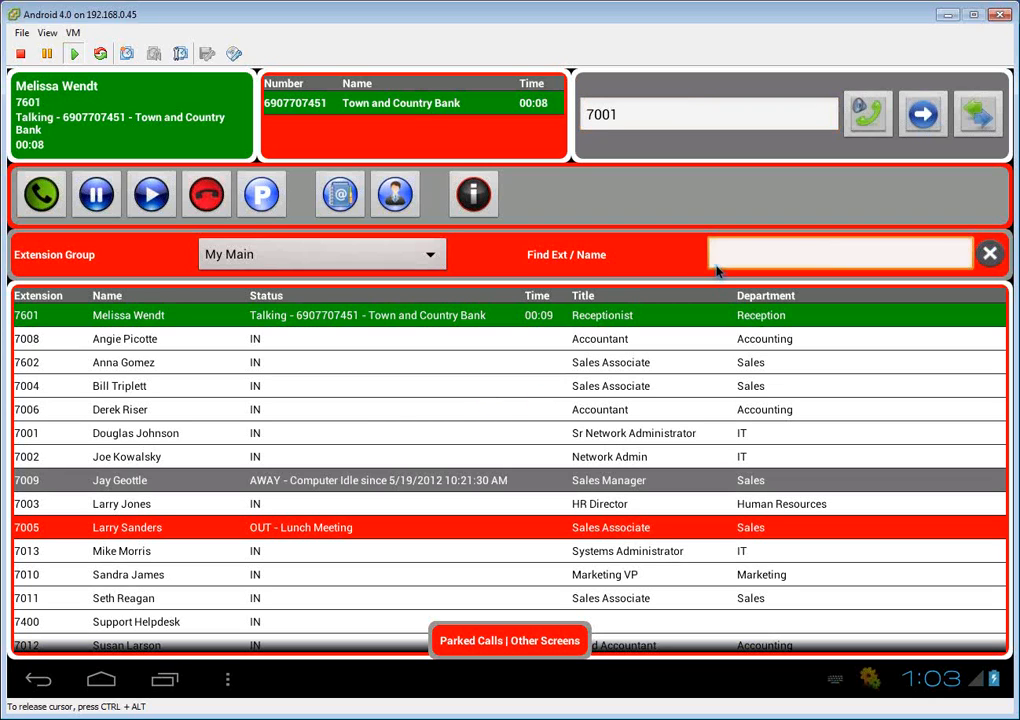
pyautogui.write('Doug')
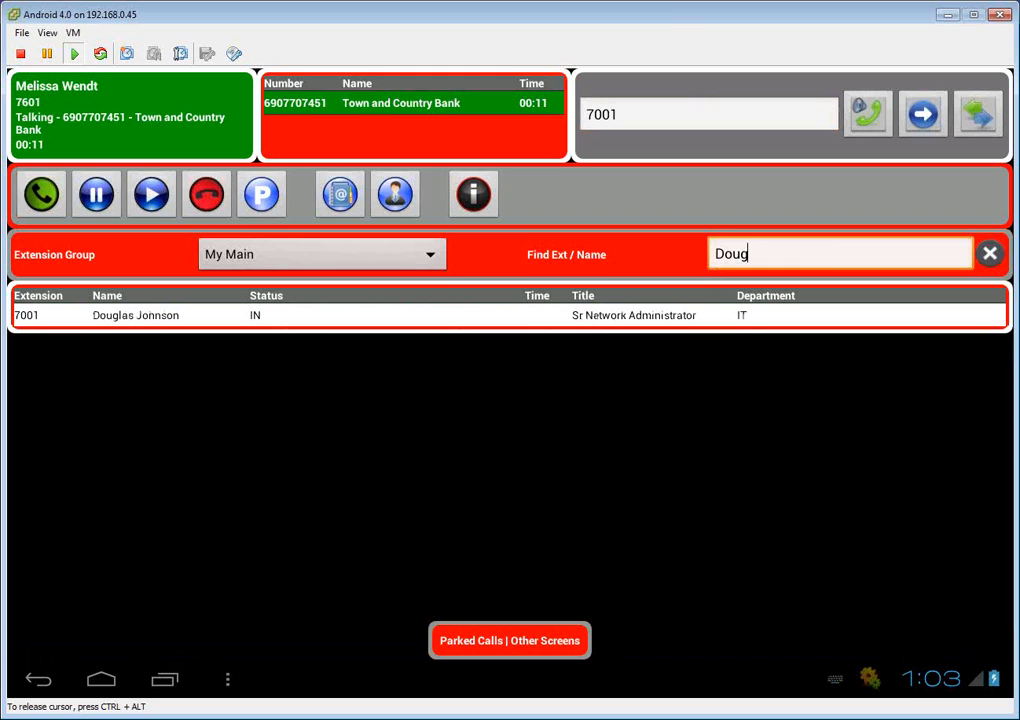
pyautogui.press('BackSpace')
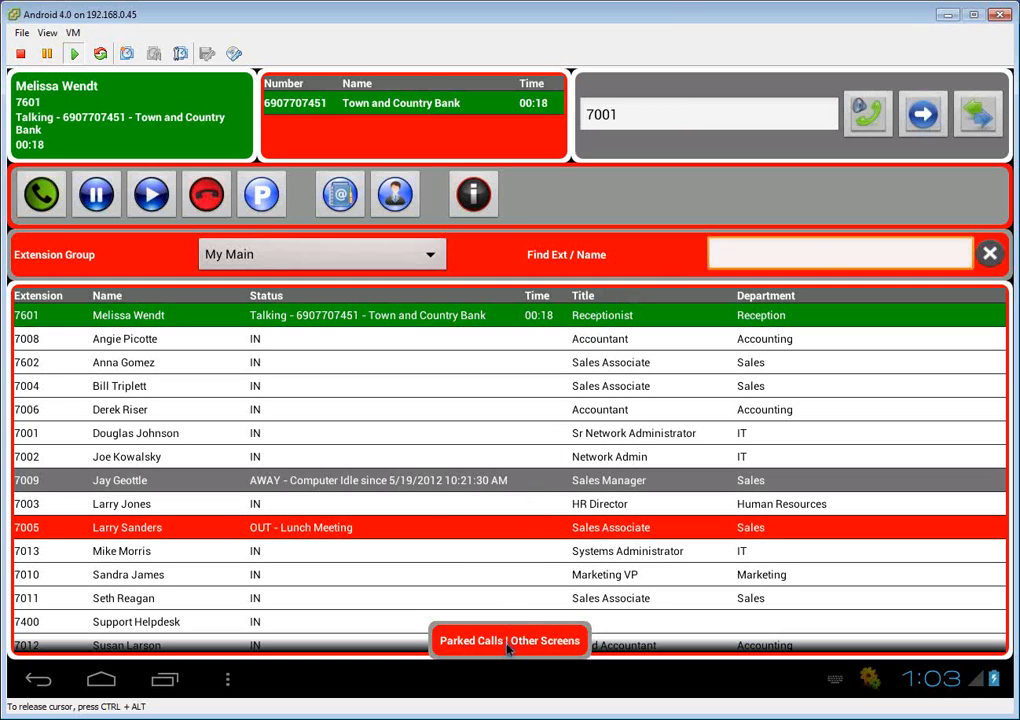
# - Show the Extension Groups screen with the Fargo Office group's members, then return to the console
pyautogui.click(508, 640)
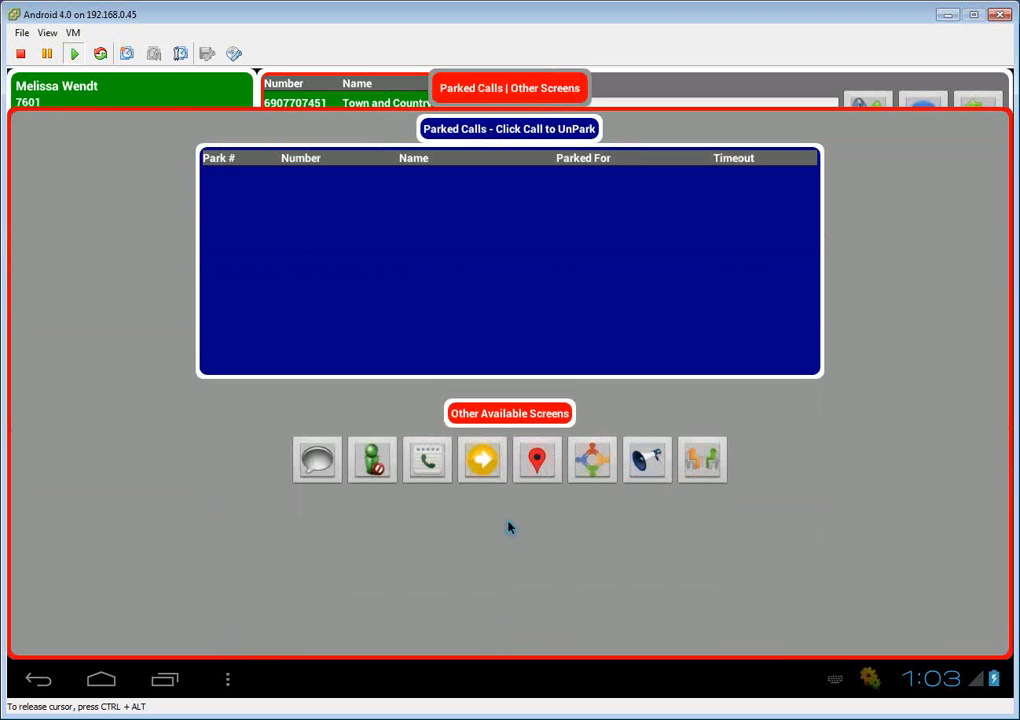
pyautogui.click(536, 460)
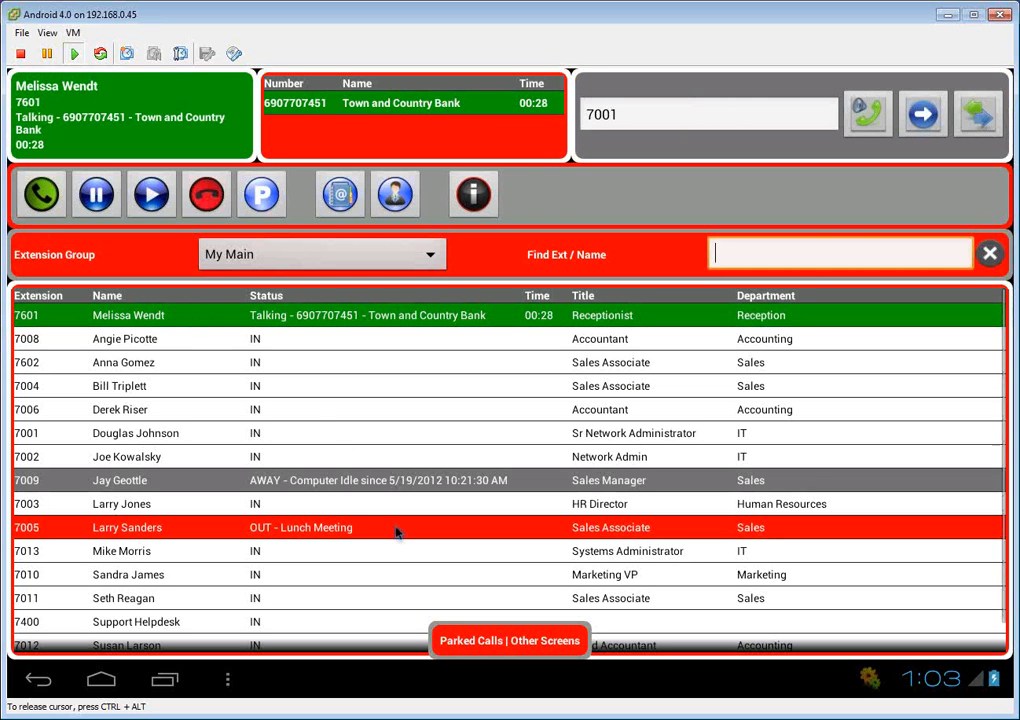
pyautogui.click(508, 640)
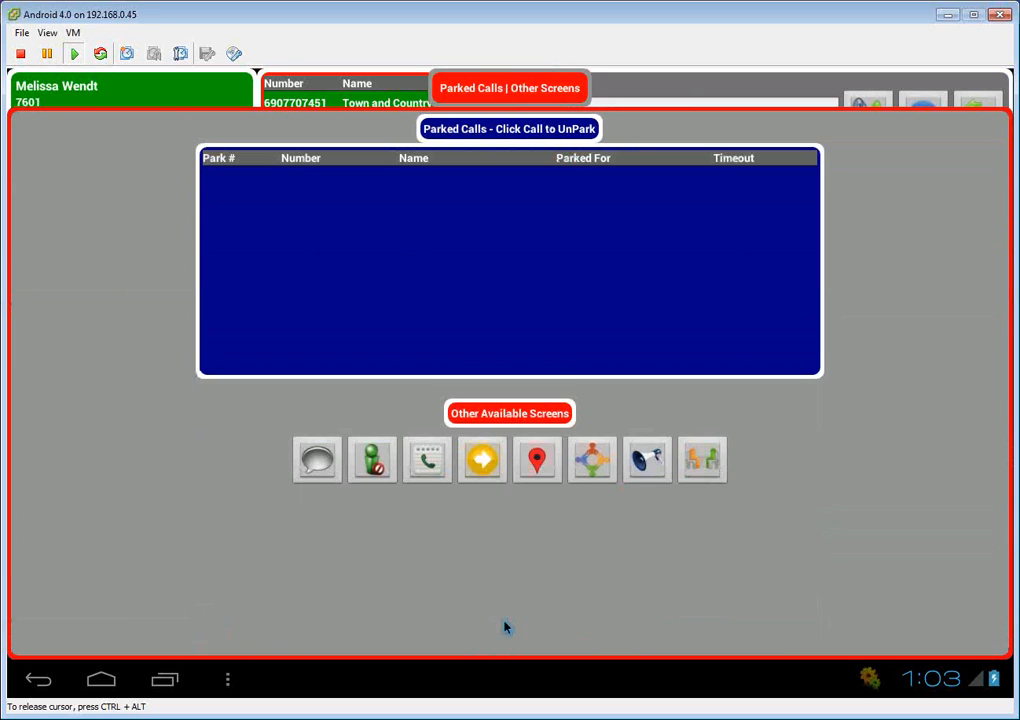
pyautogui.moveTo(400, 472)
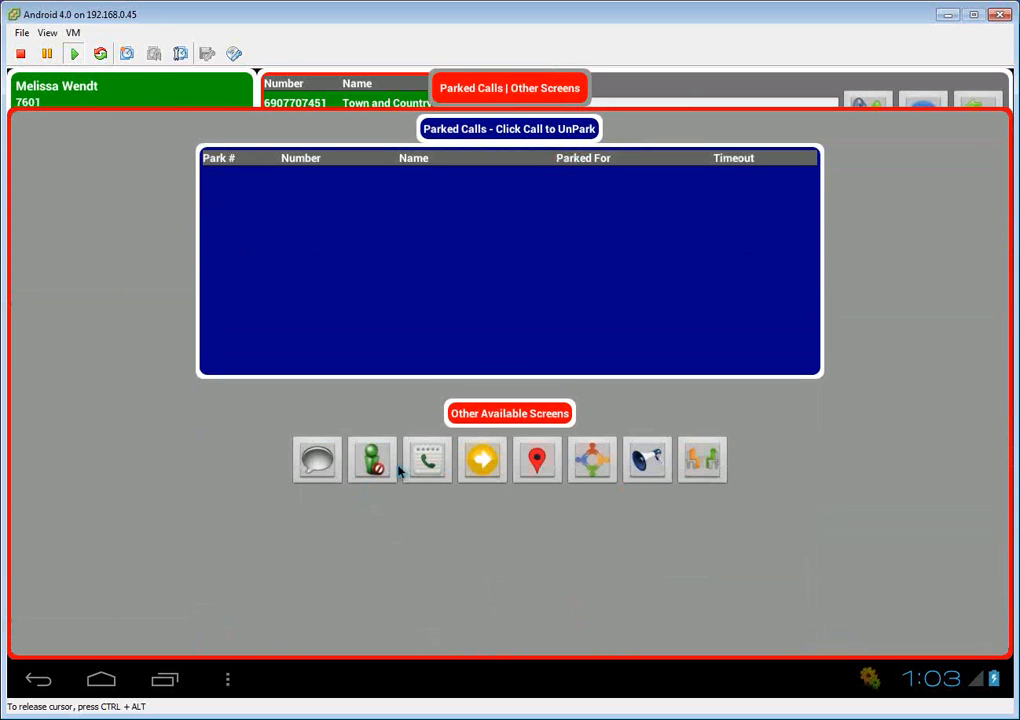
pyautogui.click(428, 460)
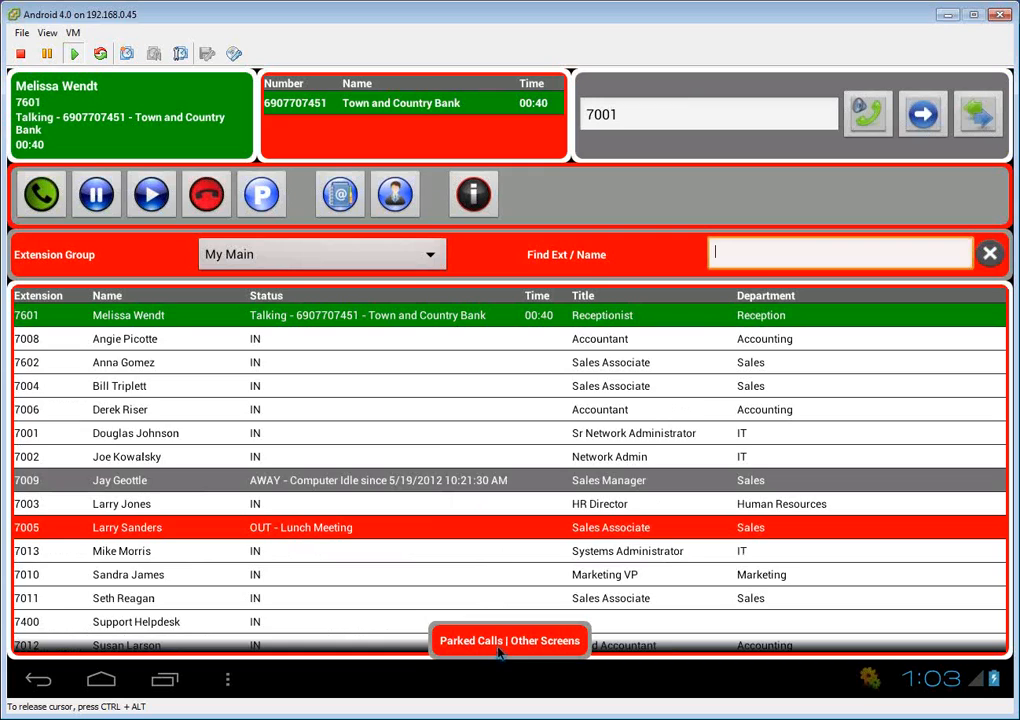
pyautogui.click(508, 640)
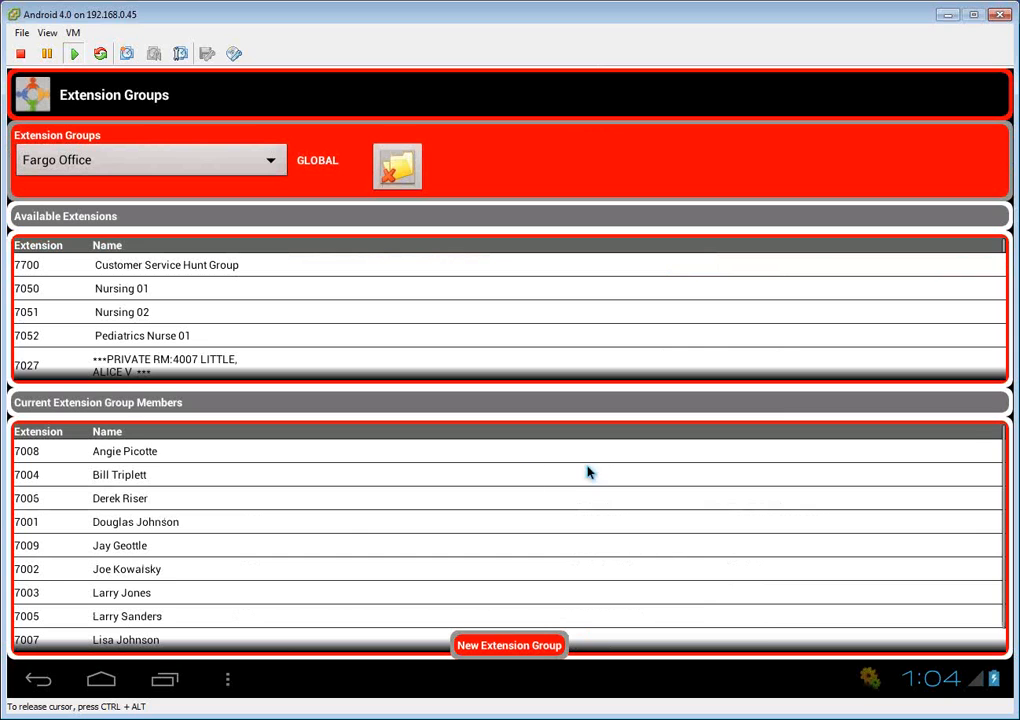
pyautogui.moveTo(308, 504)
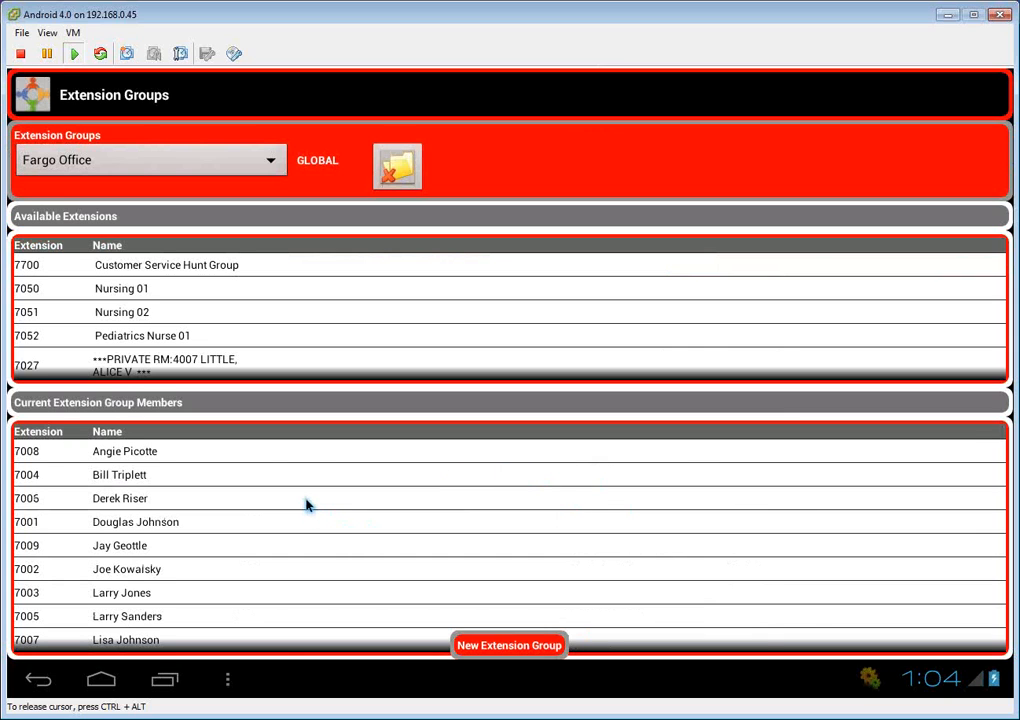
pyautogui.moveTo(308, 448)
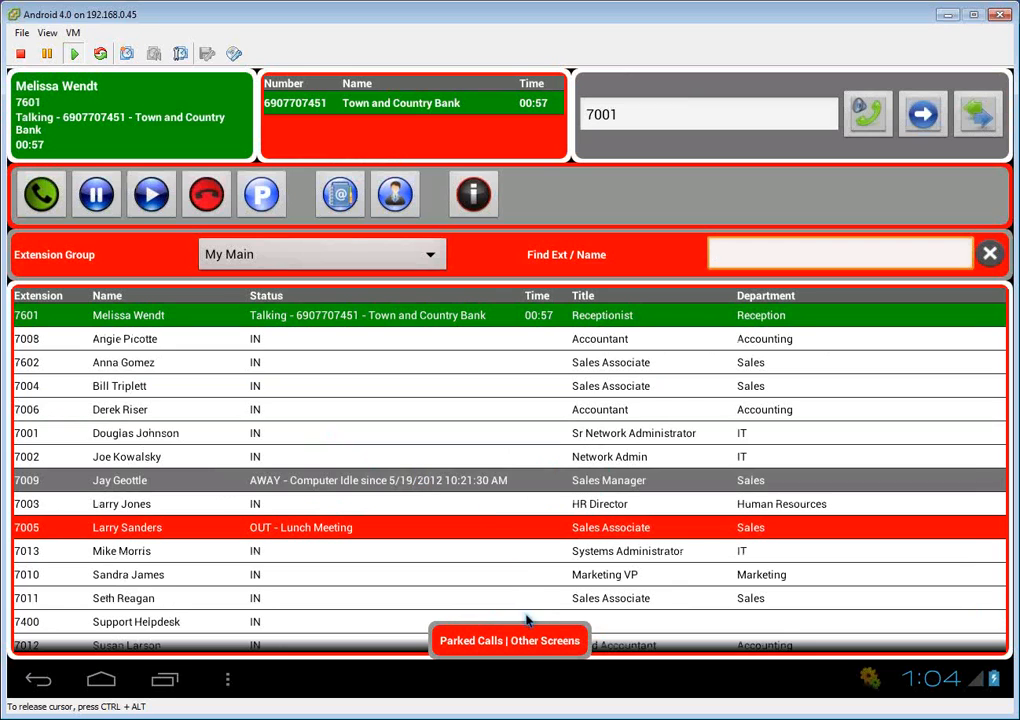
pyautogui.moveTo(376, 230)
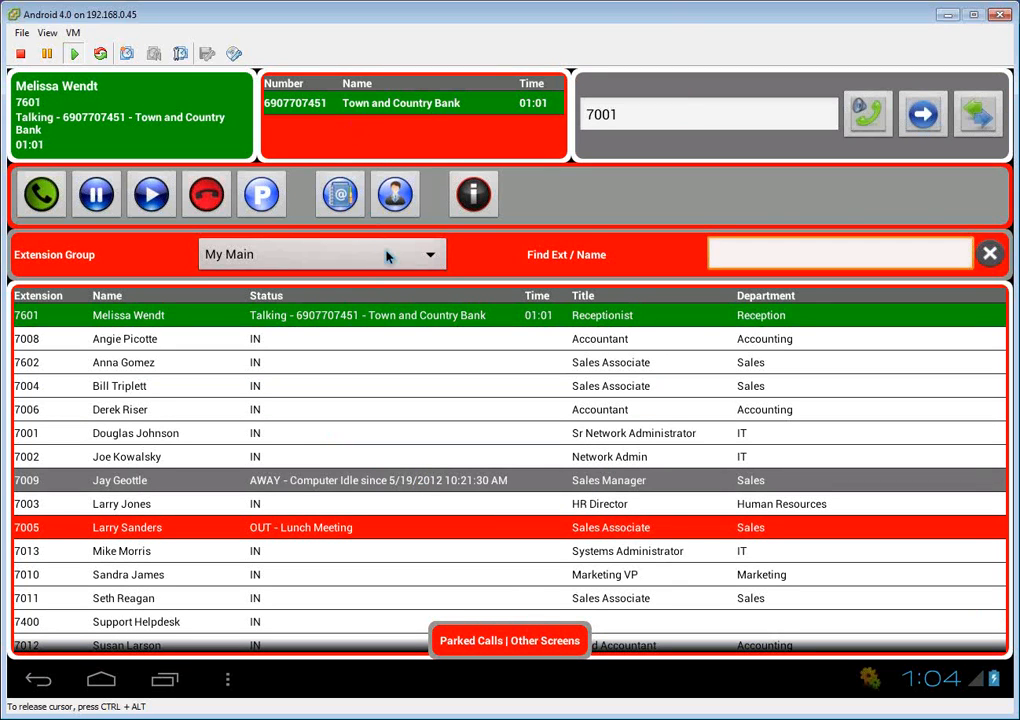
# - Filter the extension list to the Sales group, then show the empty Parked Calls screen
pyautogui.click(430, 252)
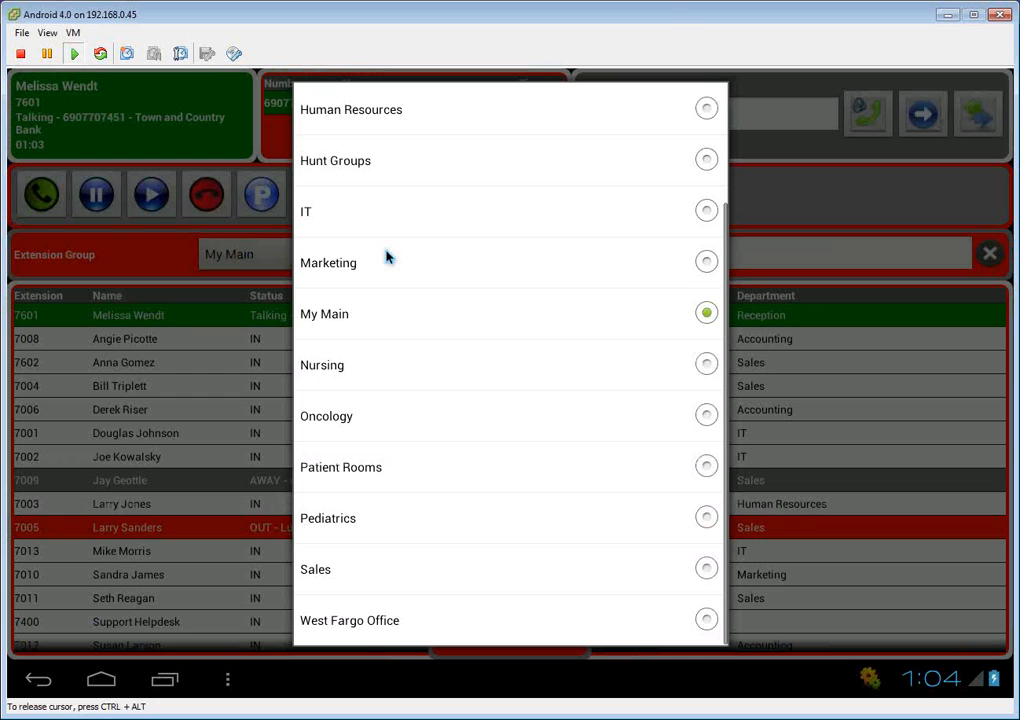
pyautogui.moveTo(378, 438)
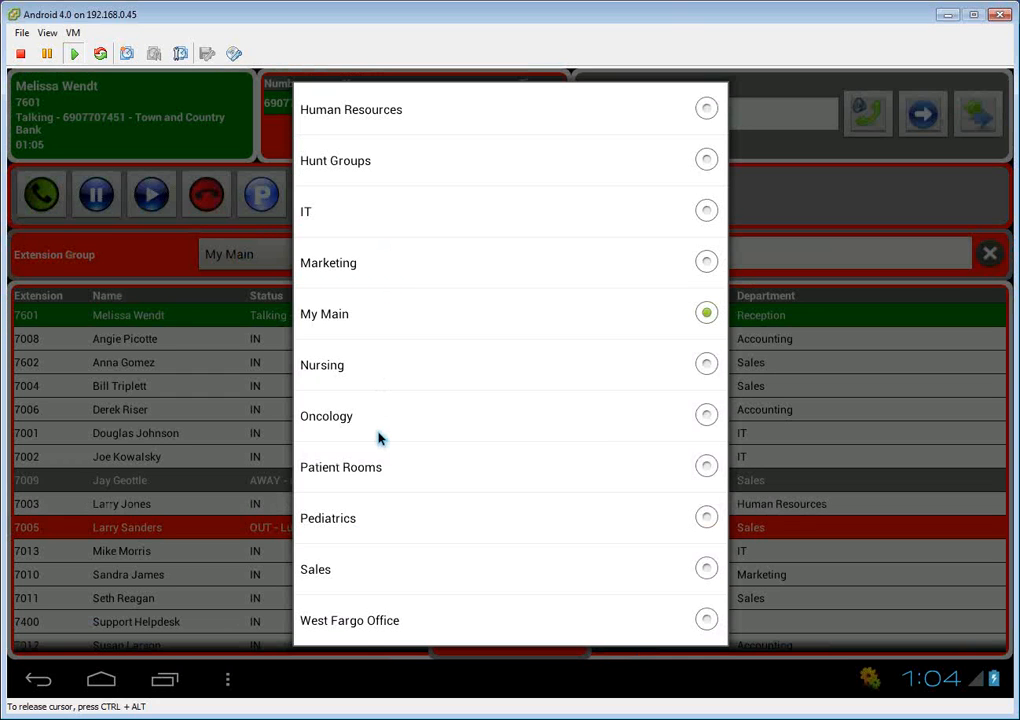
pyautogui.click(316, 568)
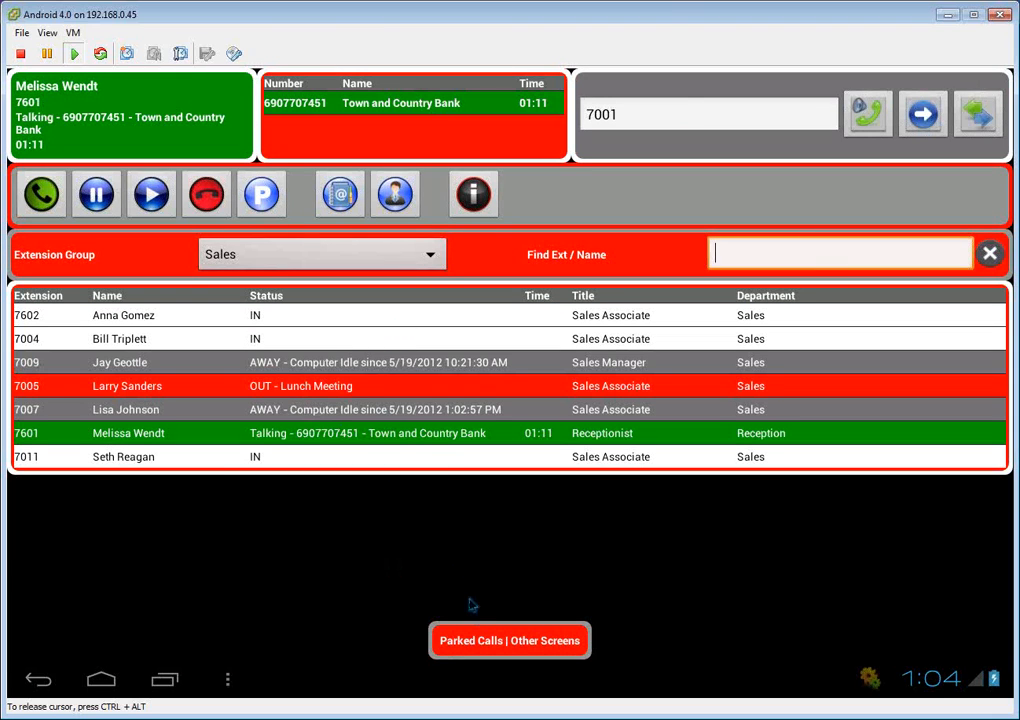
pyautogui.click(508, 640)
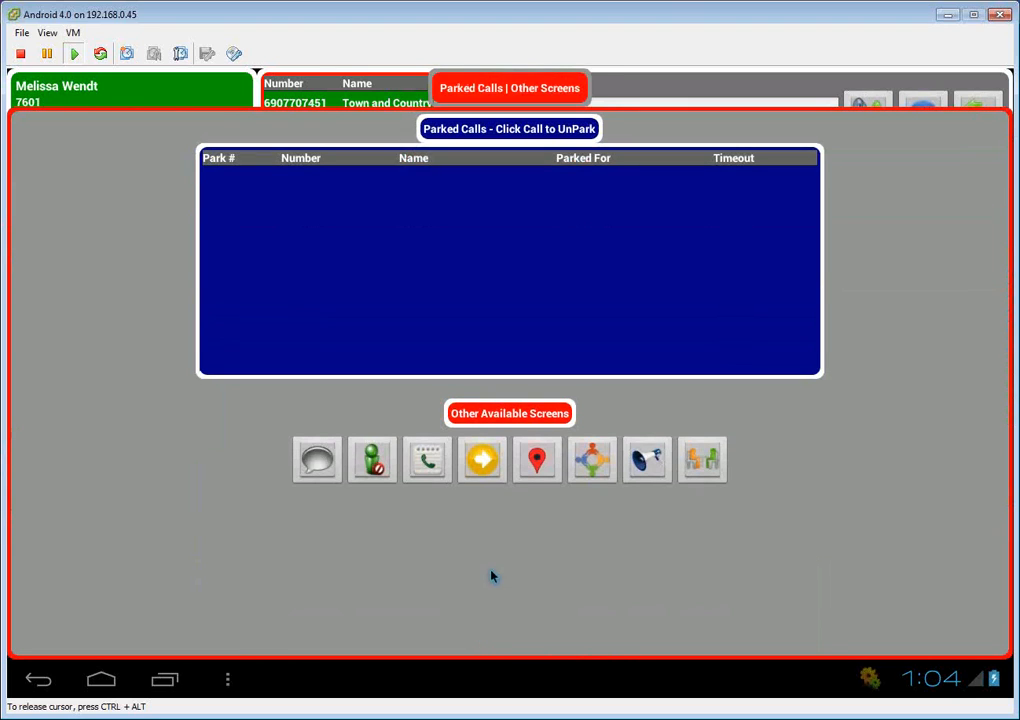
pyautogui.moveTo(704, 468)
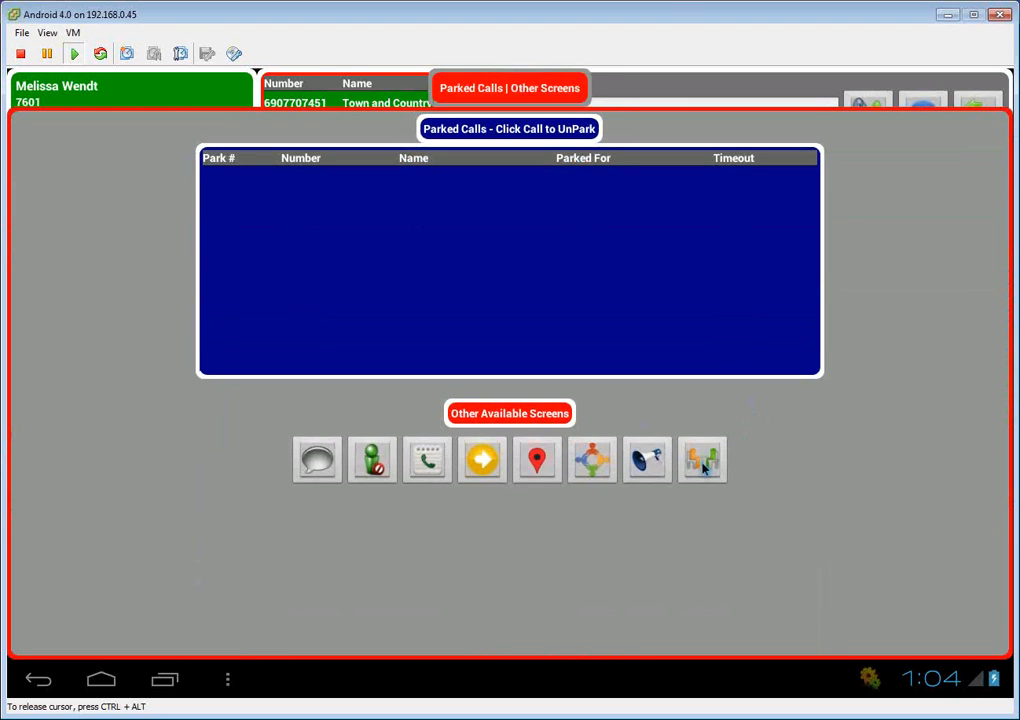
pyautogui.moveTo(482, 464)
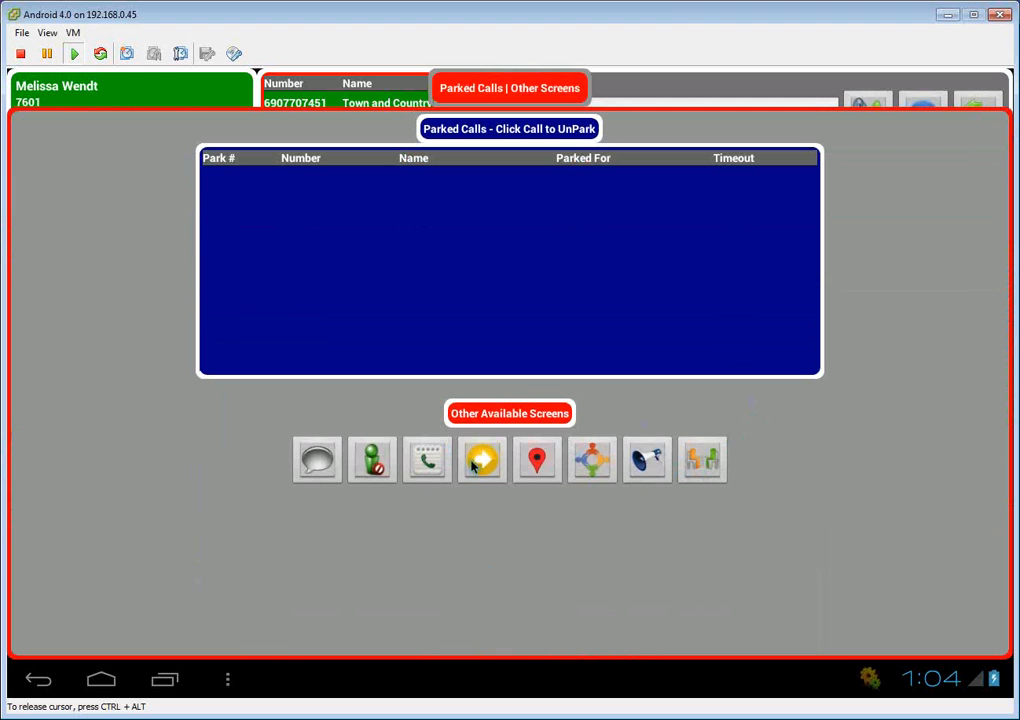
pyautogui.moveTo(456, 472)
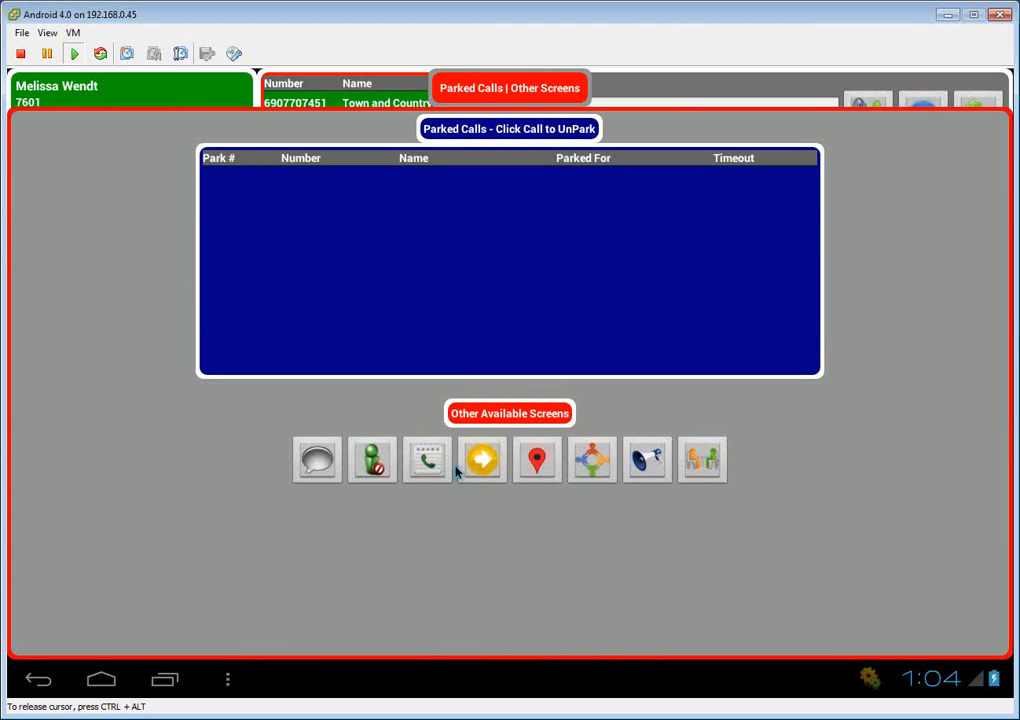
# - View the Forward Extension form with Customer Service Hunt Group (7700) as source
pyautogui.click(480, 460)
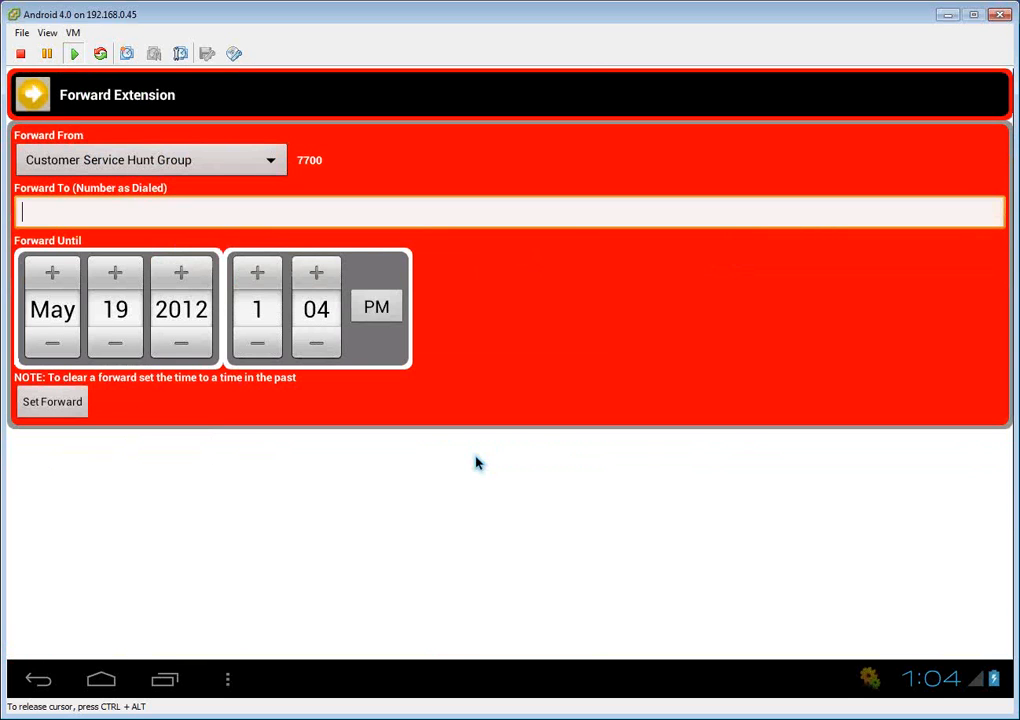
pyautogui.moveTo(172, 290)
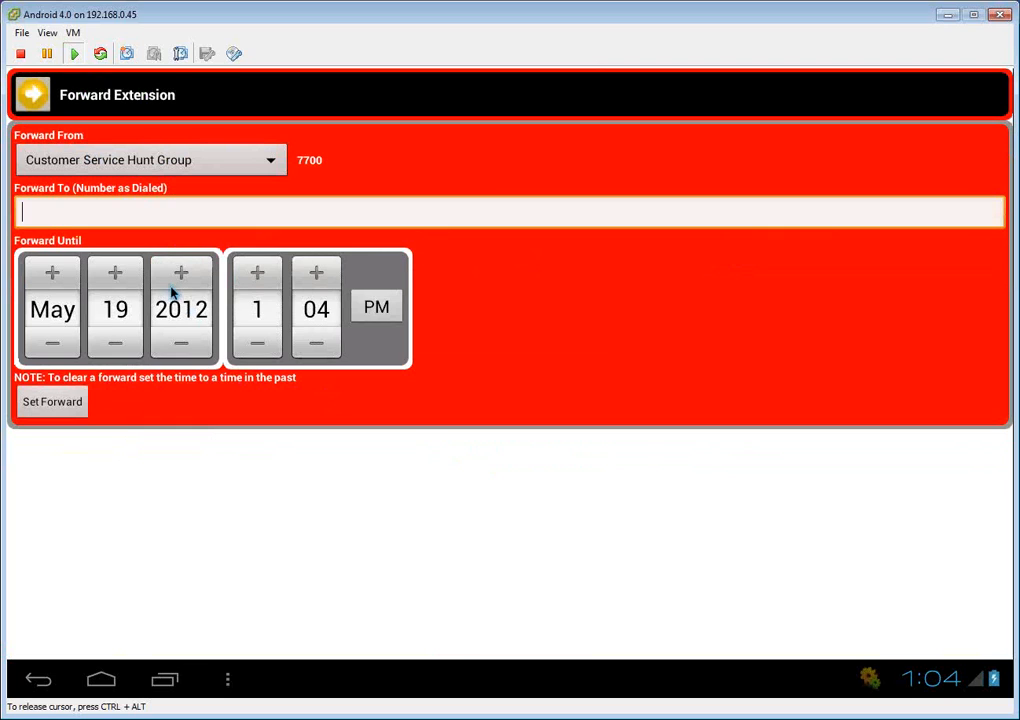
pyautogui.moveTo(98, 392)
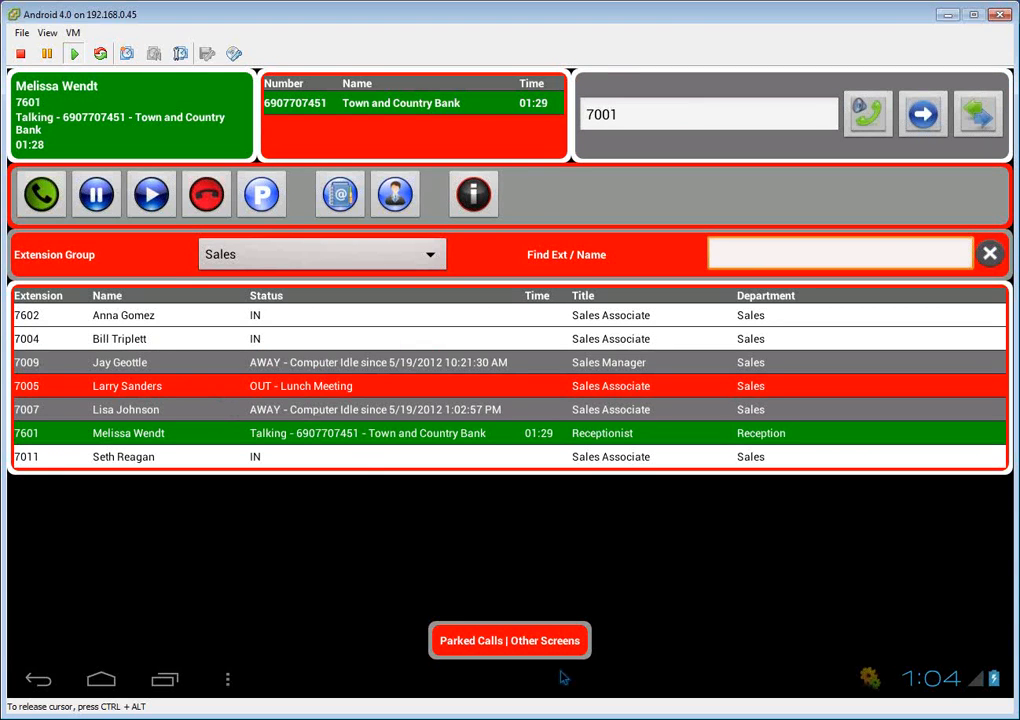
# - Return to the login screen and log back in as extension 7601
pyautogui.click(508, 640)
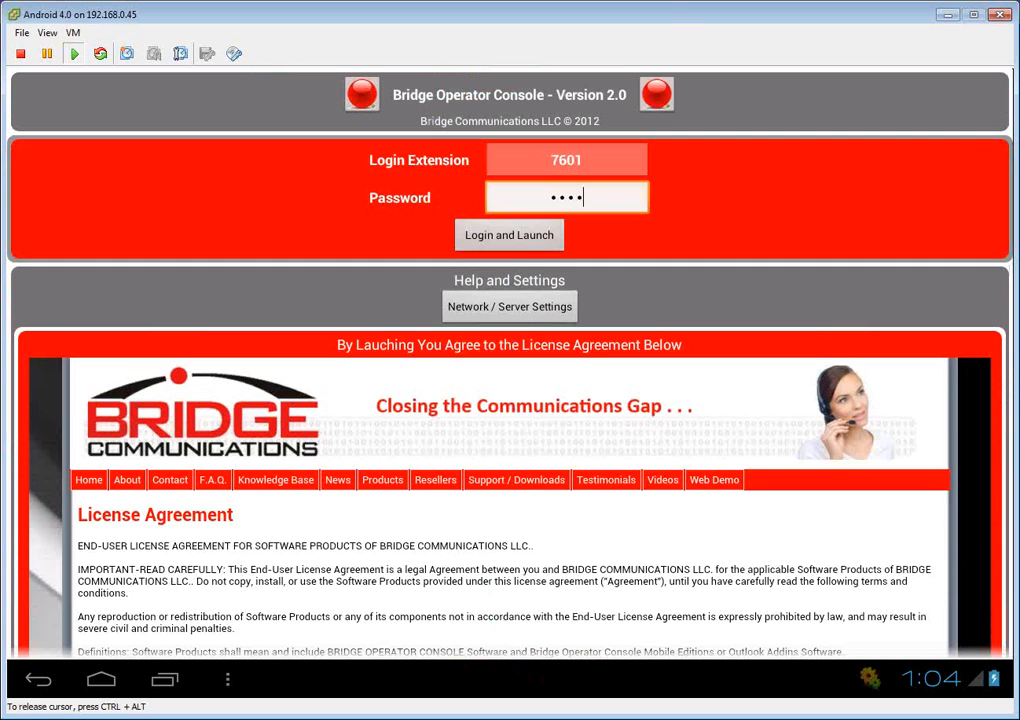
pyautogui.click(508, 234)
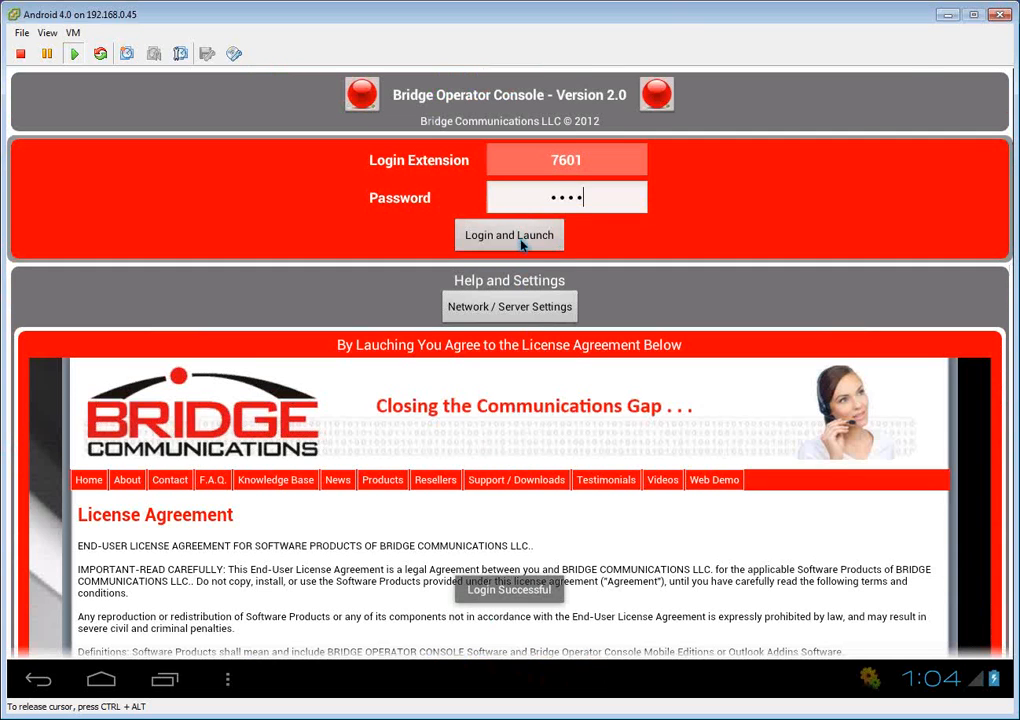
pyautogui.click(508, 234)
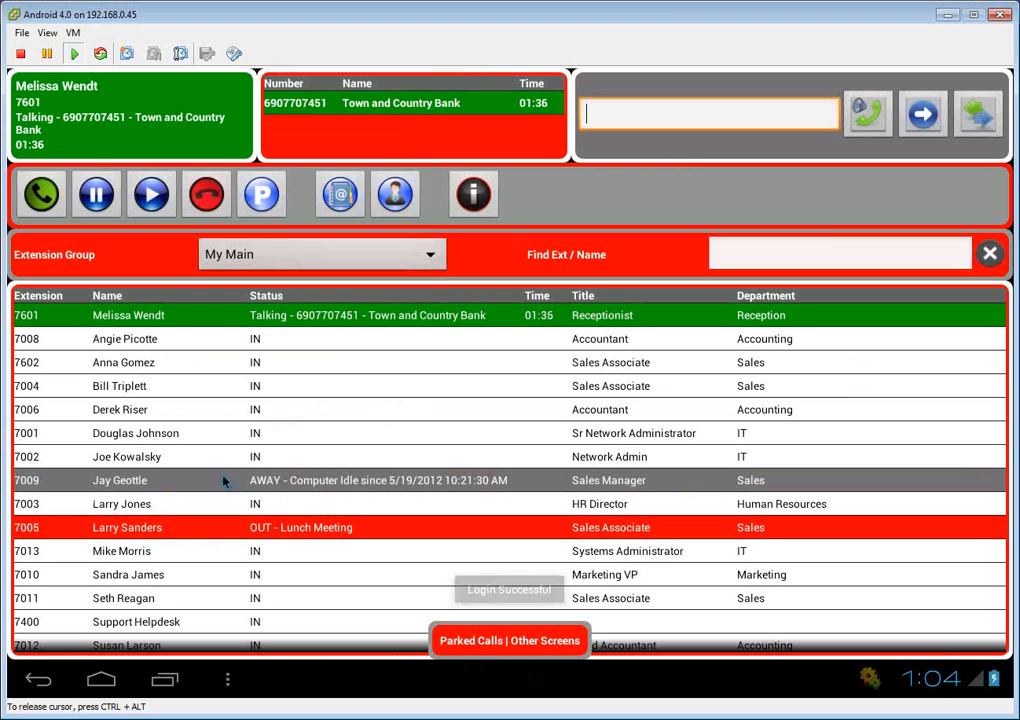
pyautogui.click(136, 432)
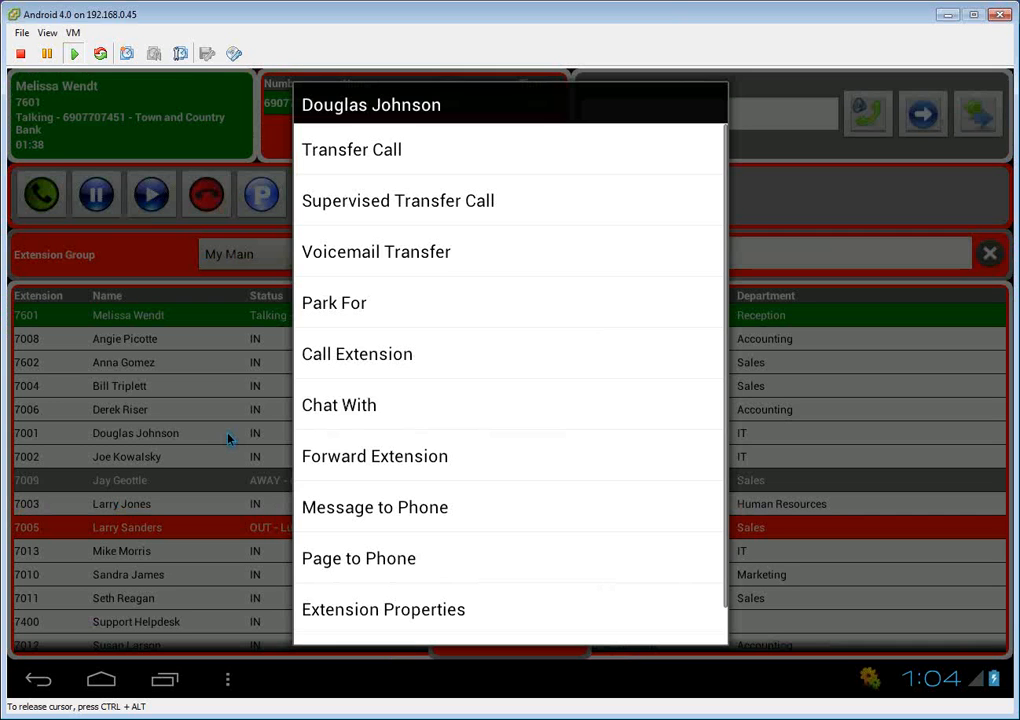
pyautogui.click(340, 404)
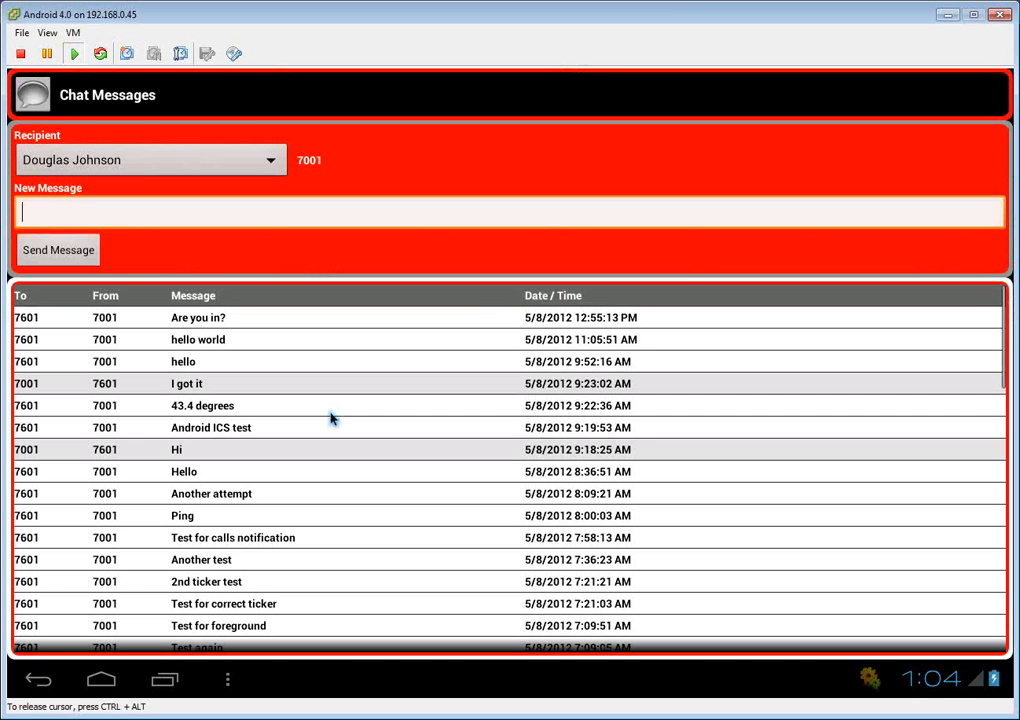